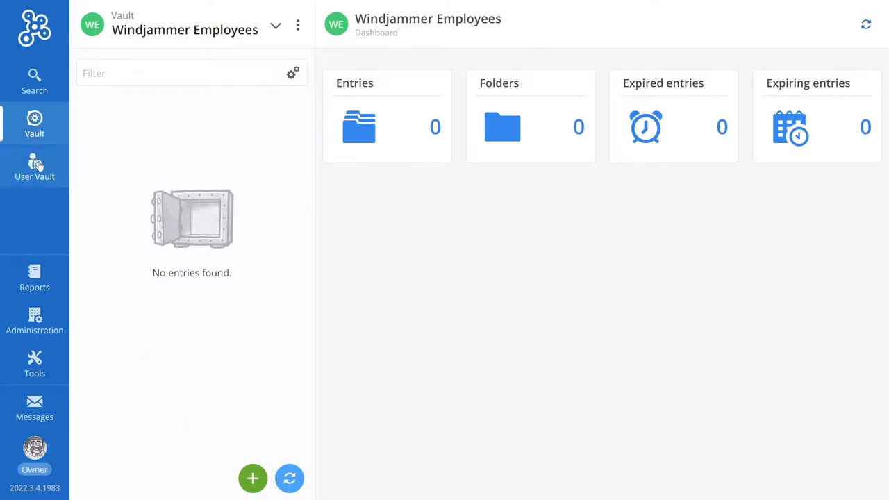
Switch from the Windjammer Employees vault to the empty personal User Vault
click(34, 166)
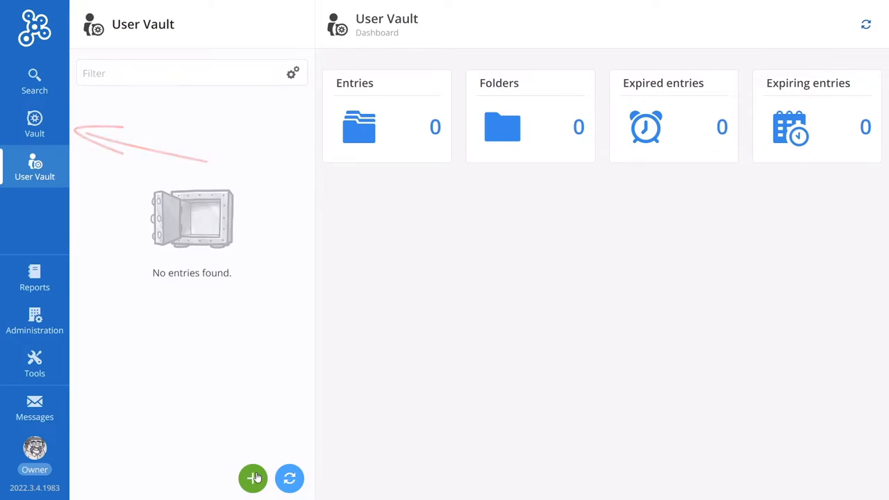
Start a new User Vault entry, browse Session and Information types, and choose Website under General
click(253, 477)
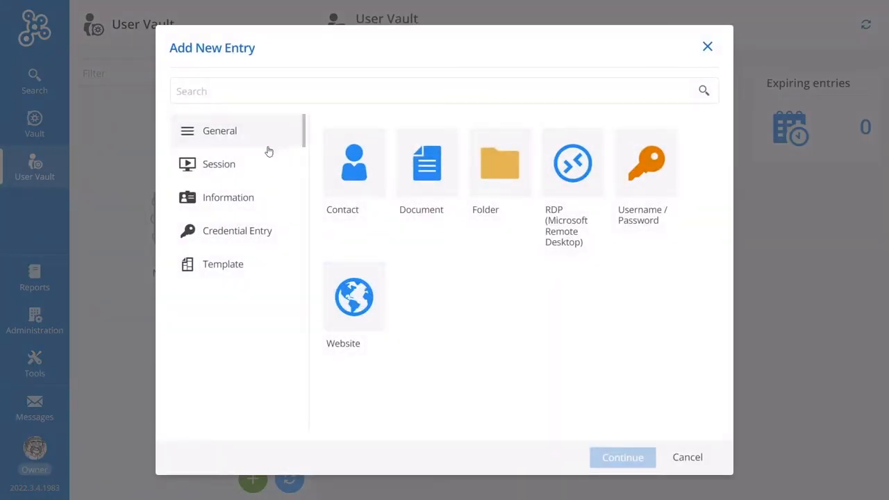
click(220, 164)
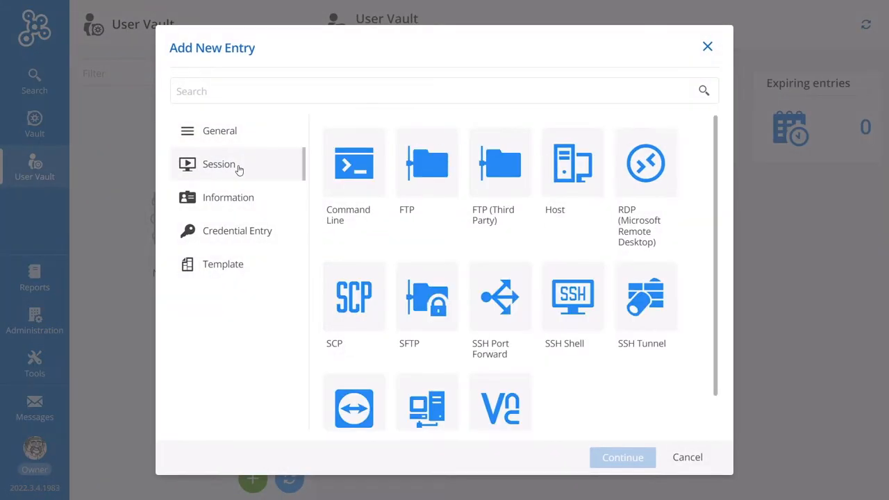
click(227, 197)
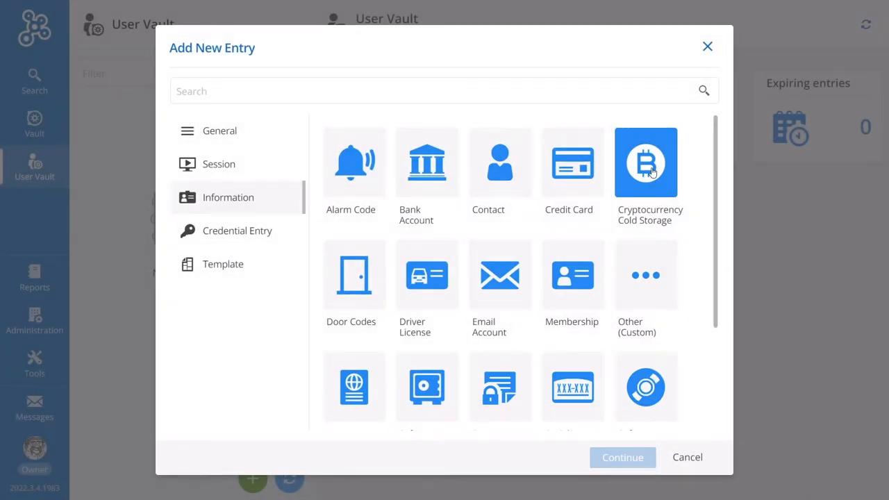
click(219, 131)
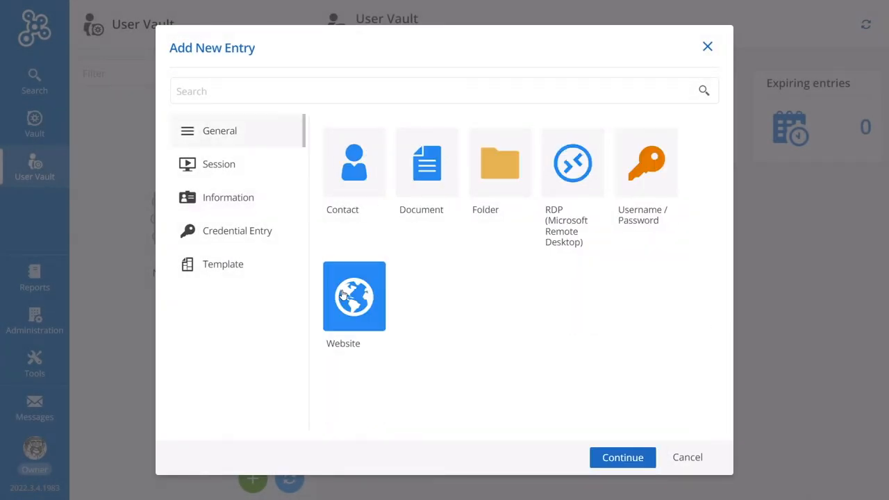
click(622, 457)
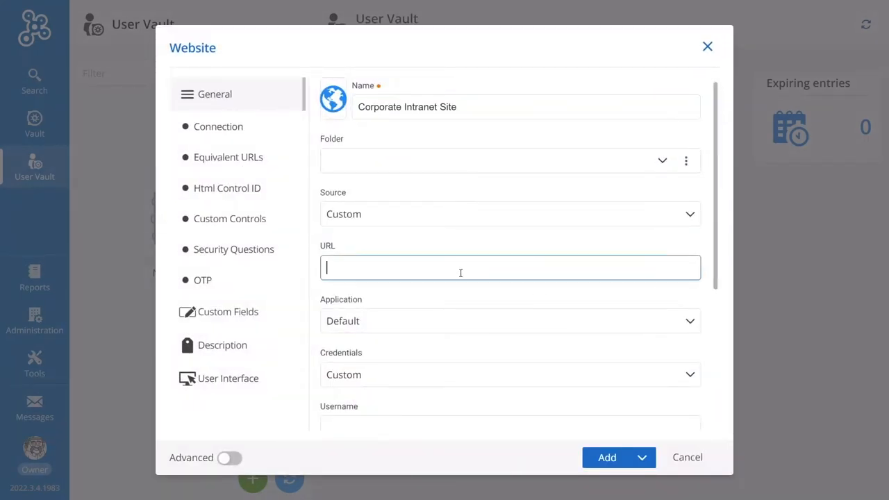
scroll(down, 3)
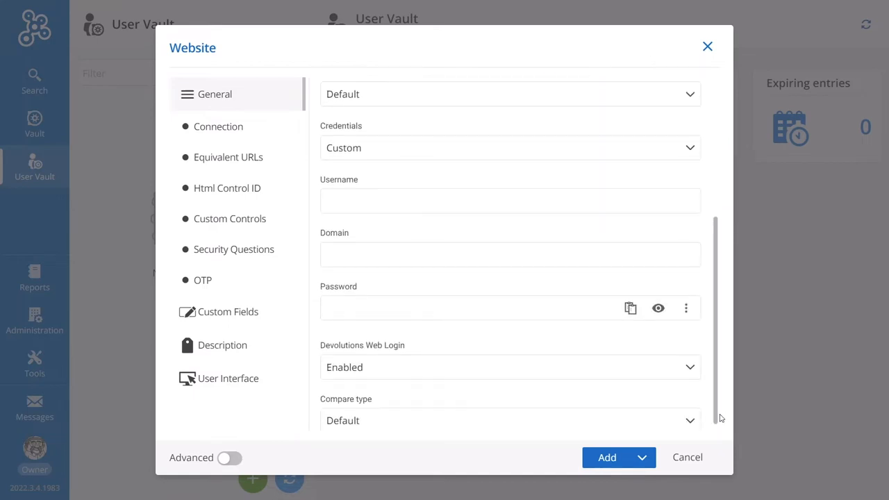
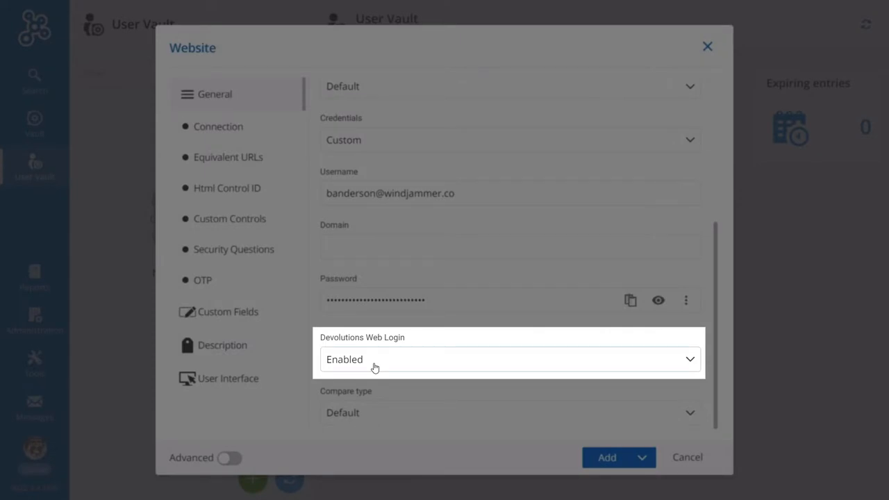
mouse_move(233, 189)
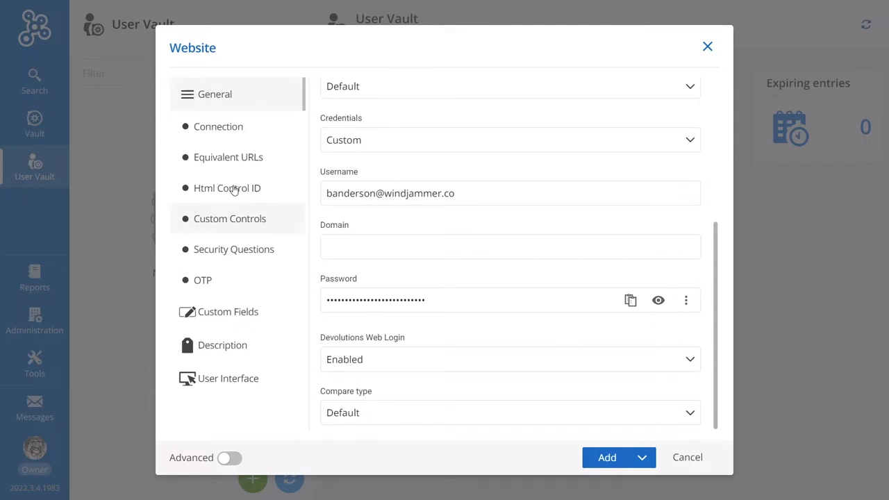
Review the Connection, Equivalent URLs, Html Control ID, Security Questions and OTP settings
click(218, 127)
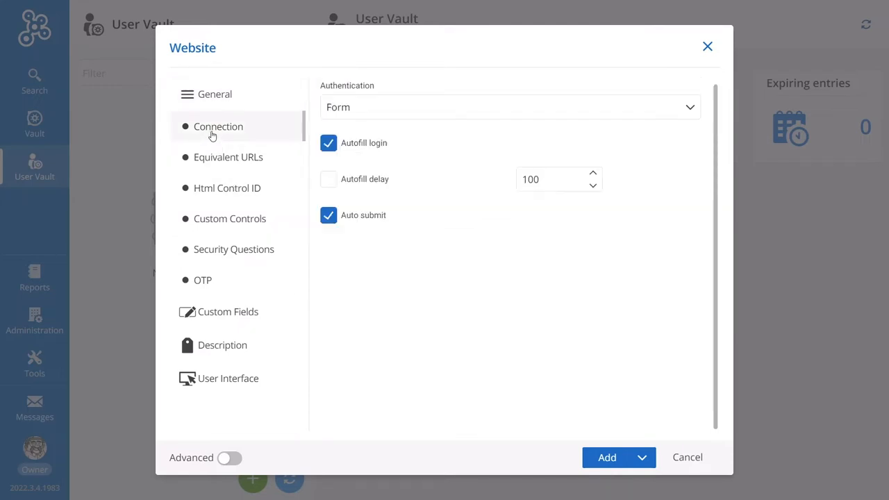
click(228, 157)
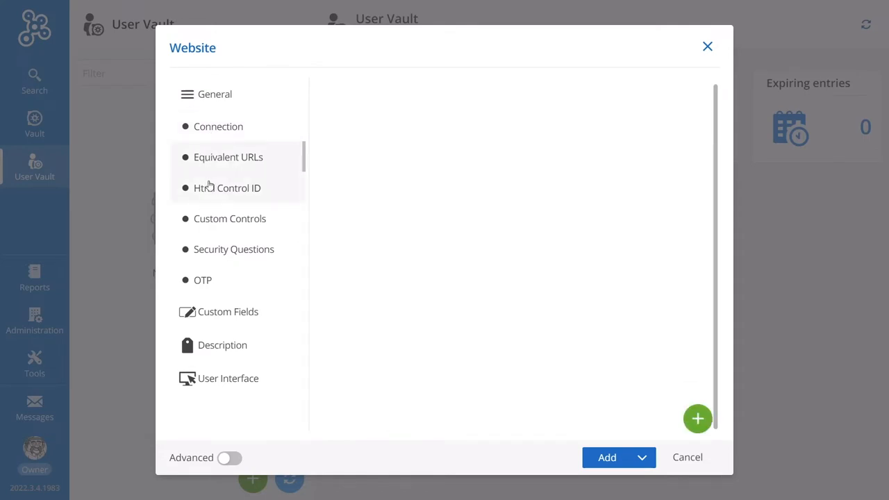
click(228, 187)
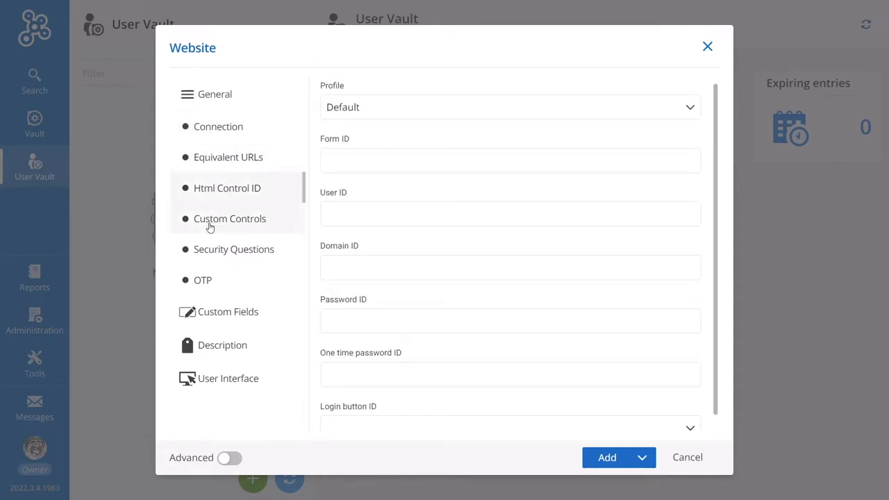
click(233, 249)
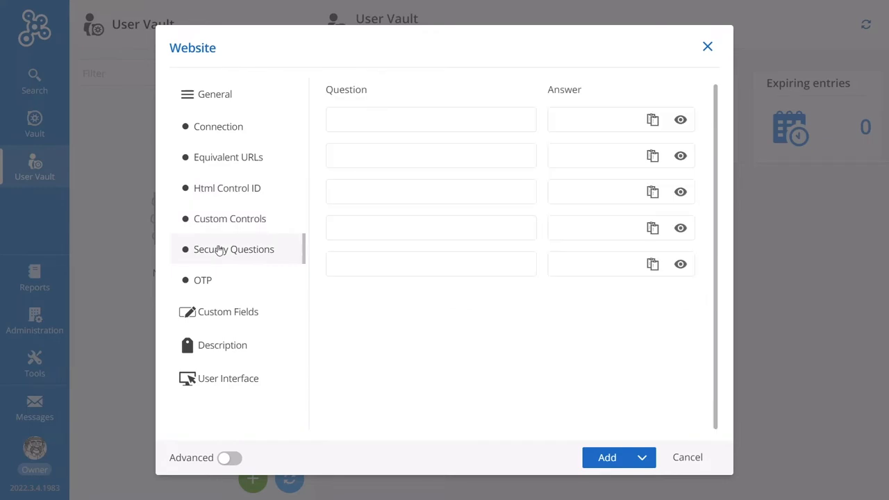
click(203, 280)
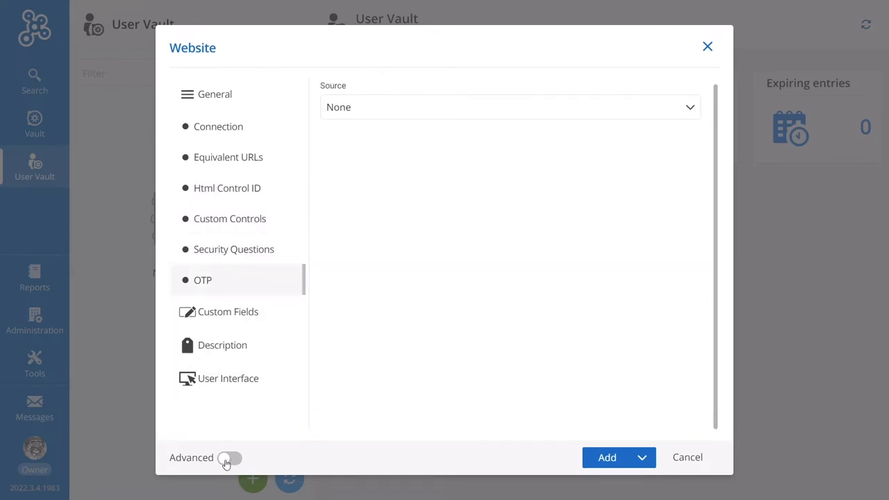
Check the Advanced settings, add the Corporate Intranet Site entry, and switch to Windjammer Employees
click(230, 458)
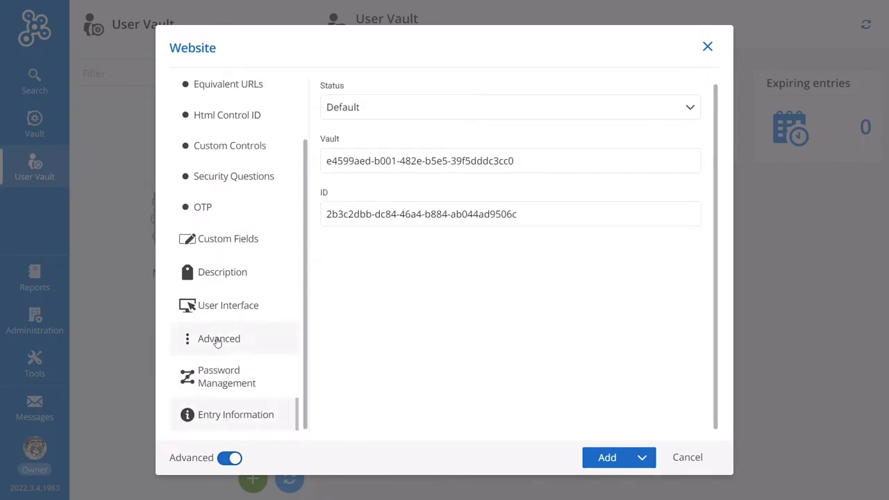
click(229, 458)
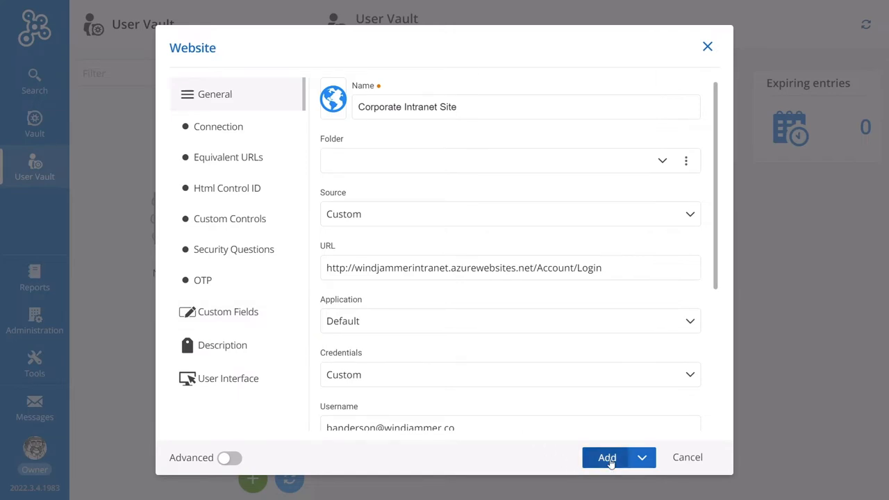
click(607, 457)
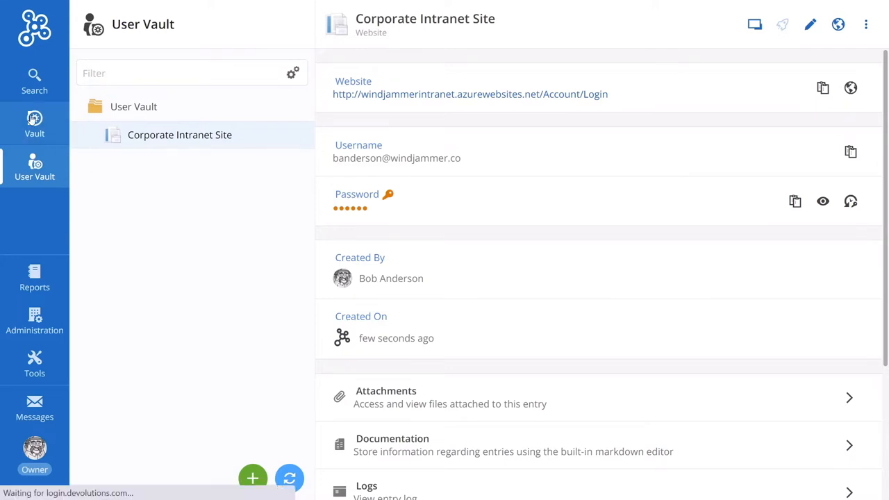
click(33, 125)
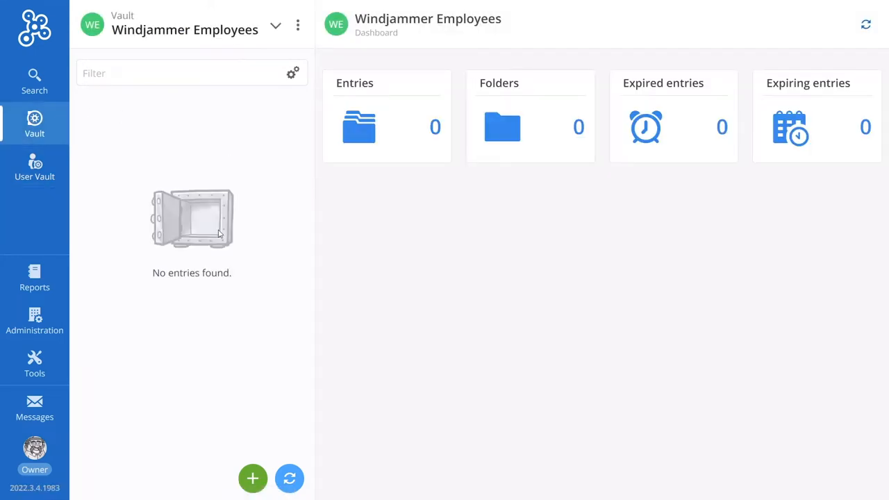
Add the Wifi - Windjammer Corp wireless router entry, view the dashboard, and start another entry
click(253, 478)
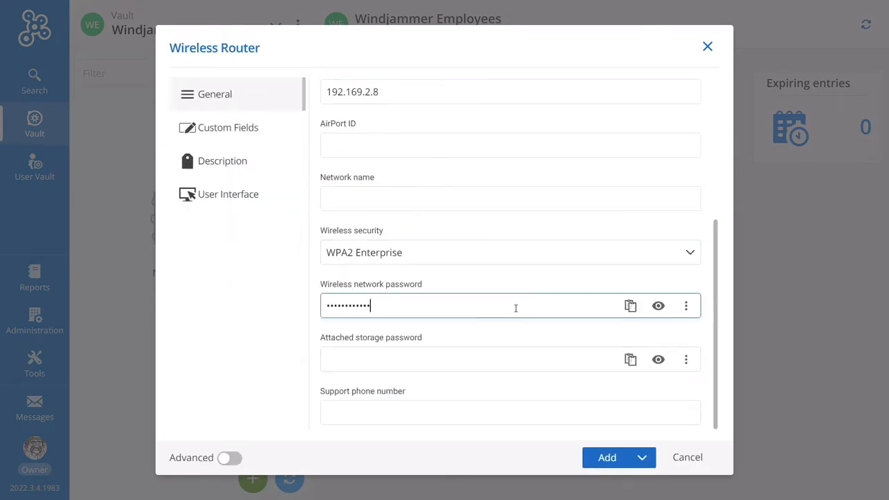
click(606, 457)
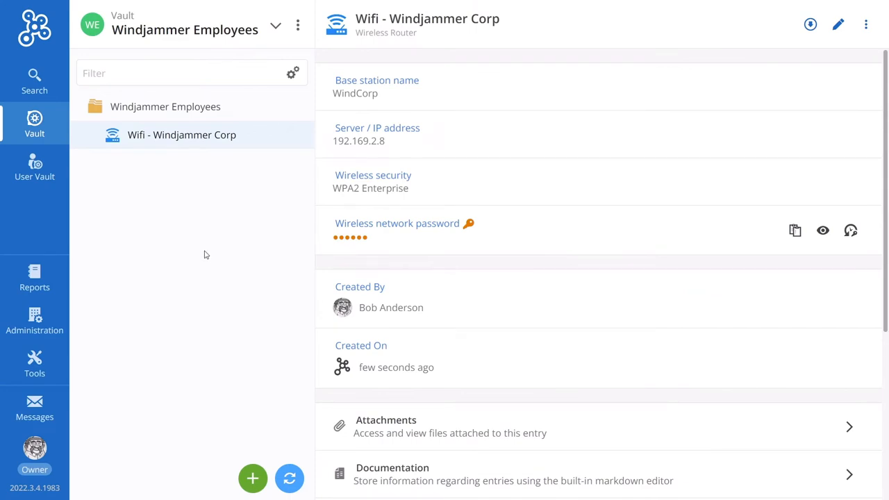
click(165, 106)
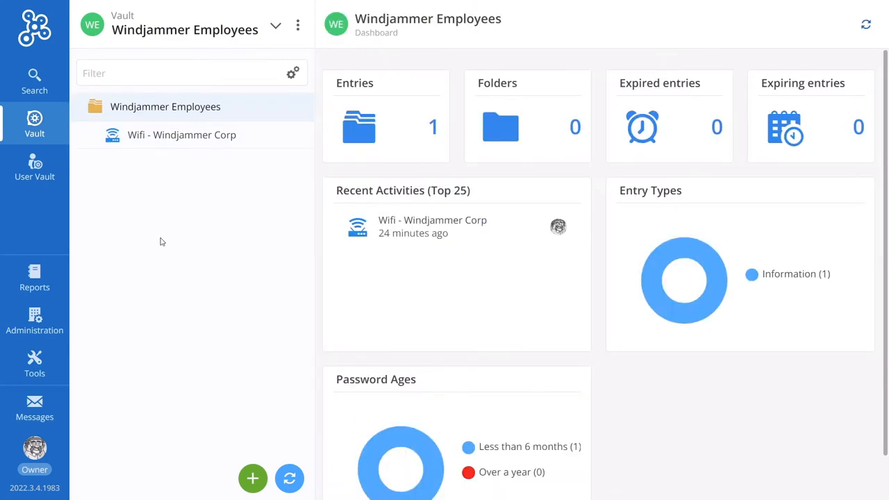
click(253, 478)
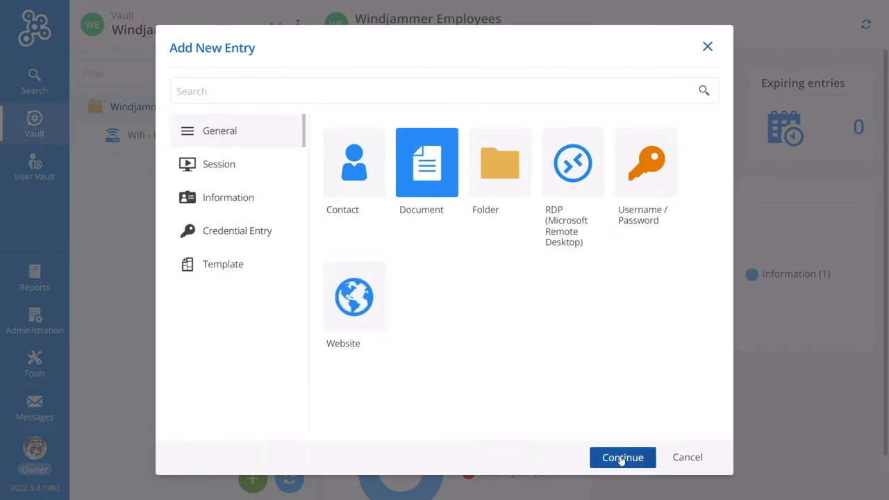
Name the Document entry Windjammer Policies PPT, attach the .pptx file, and review its Security access
click(623, 457)
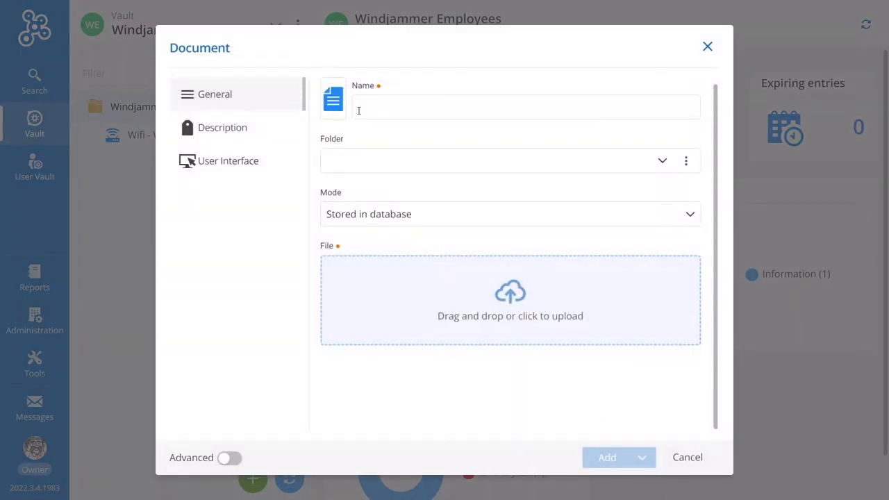
click(509, 300)
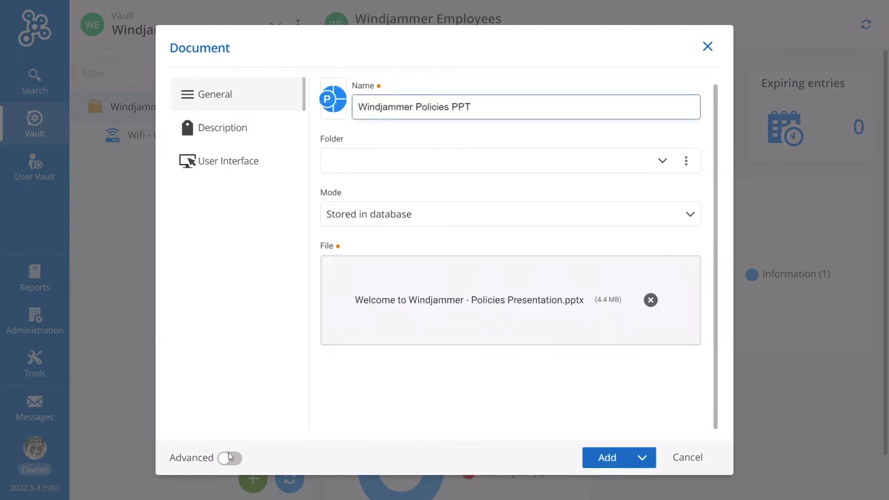
click(231, 459)
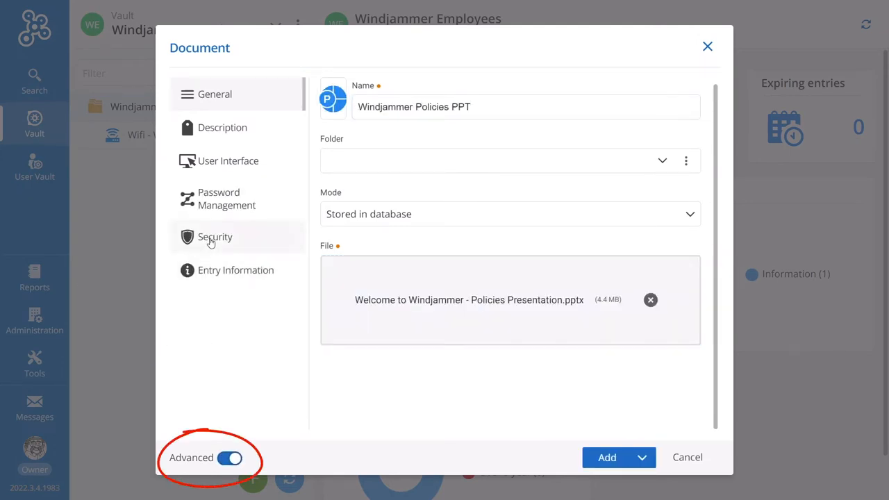
click(216, 236)
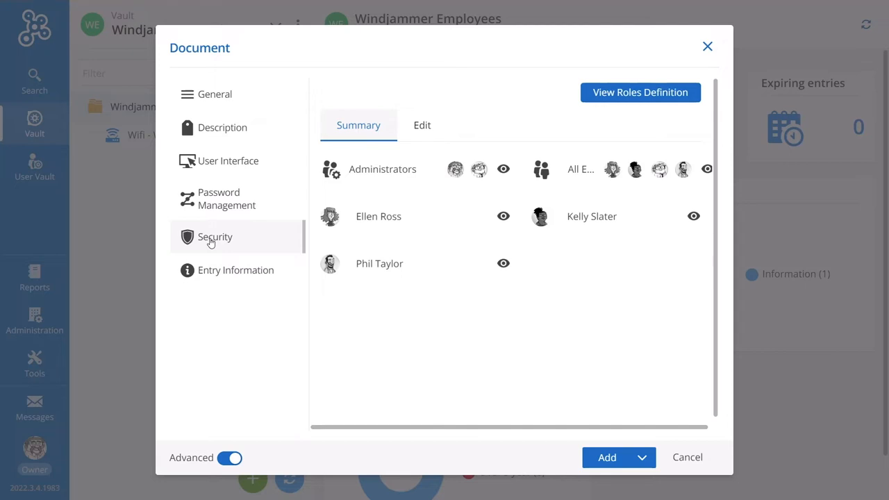
click(503, 217)
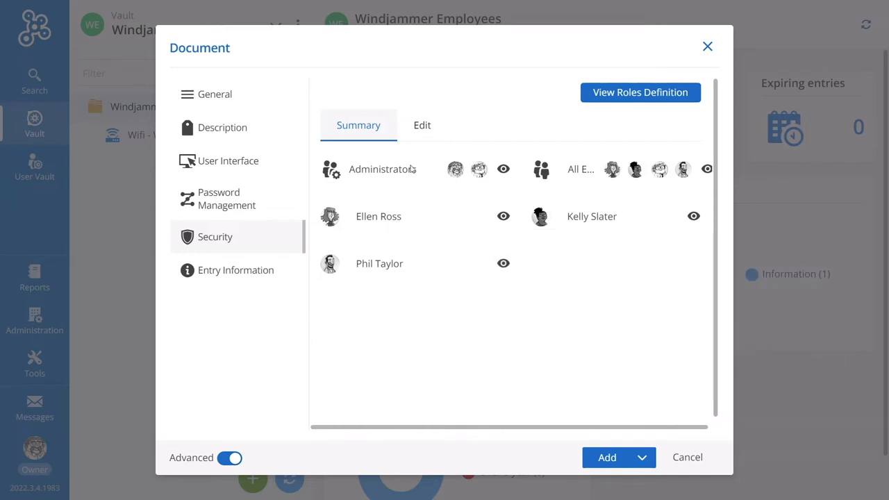
Review the Contributors list and the View Roles Definition permissions table, then close it
click(422, 125)
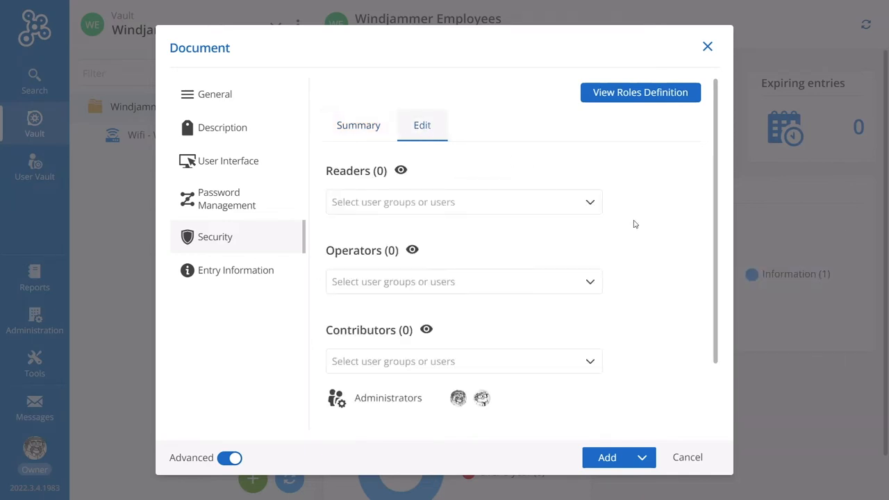
scroll(down, 3)
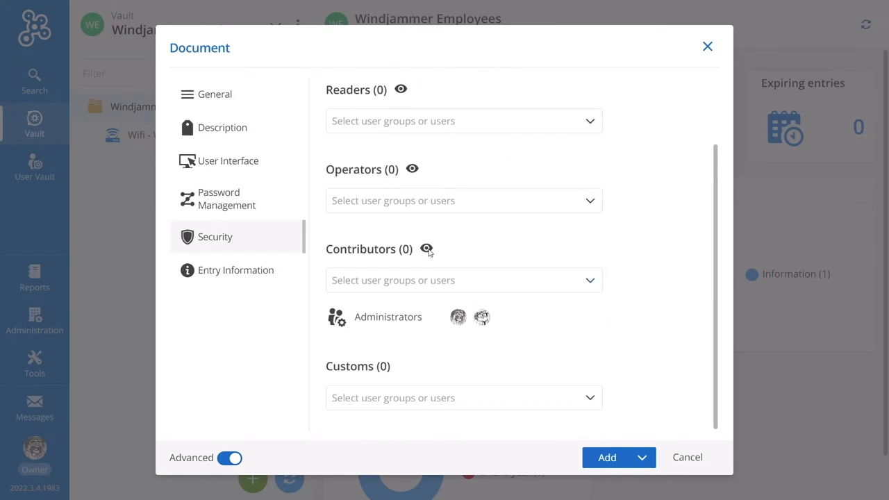
click(464, 280)
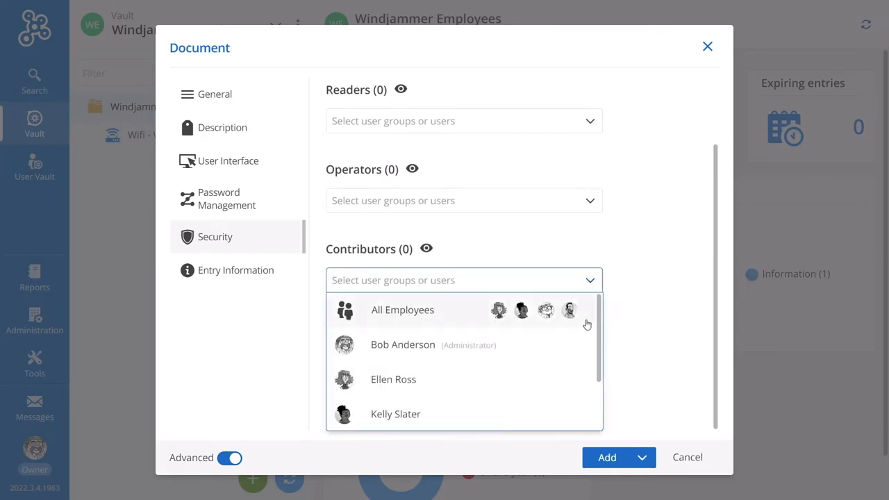
click(403, 310)
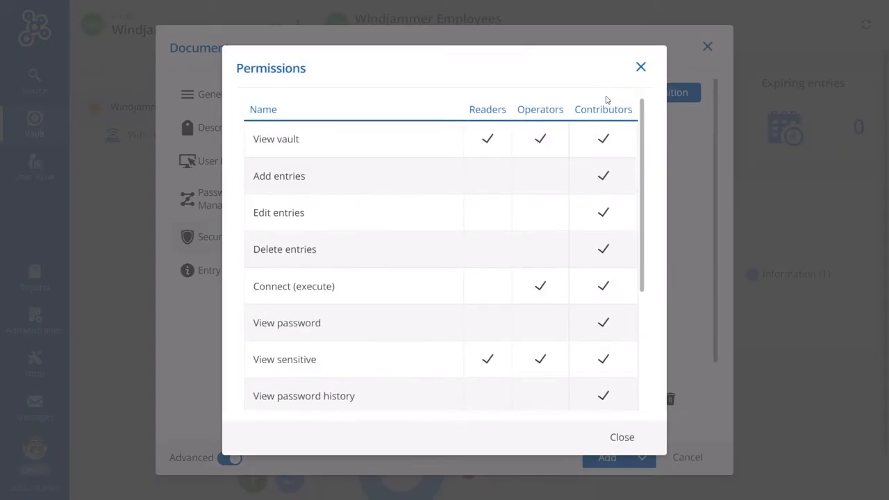
scroll(down, 3)
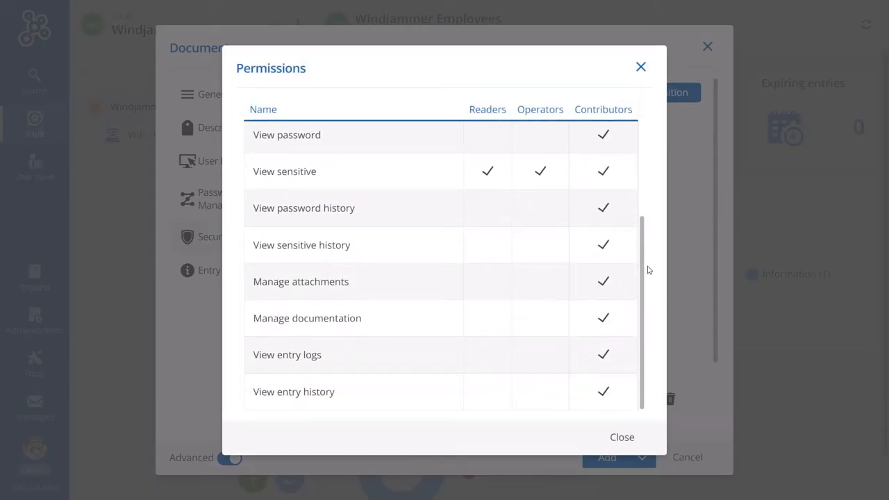
click(622, 436)
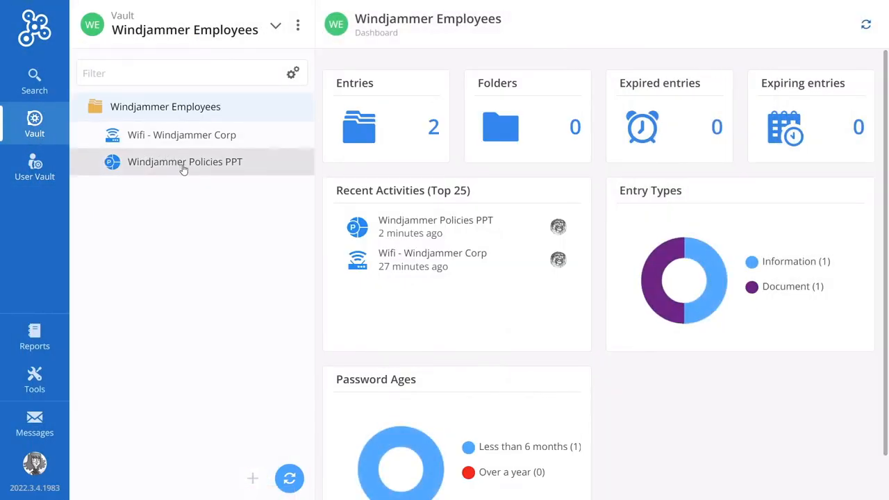
View the Wifi - Windjammer Corp and Windjammer Policies PPT entries, then edit the PPT entry
click(180, 135)
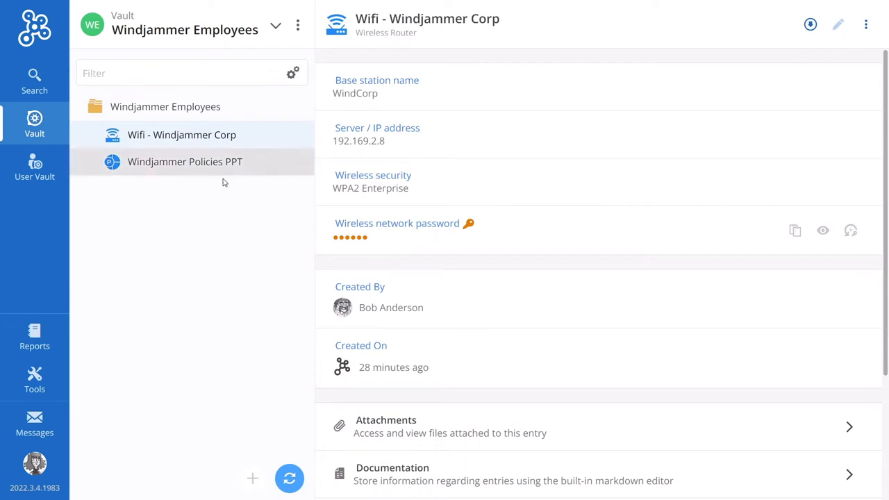
click(185, 161)
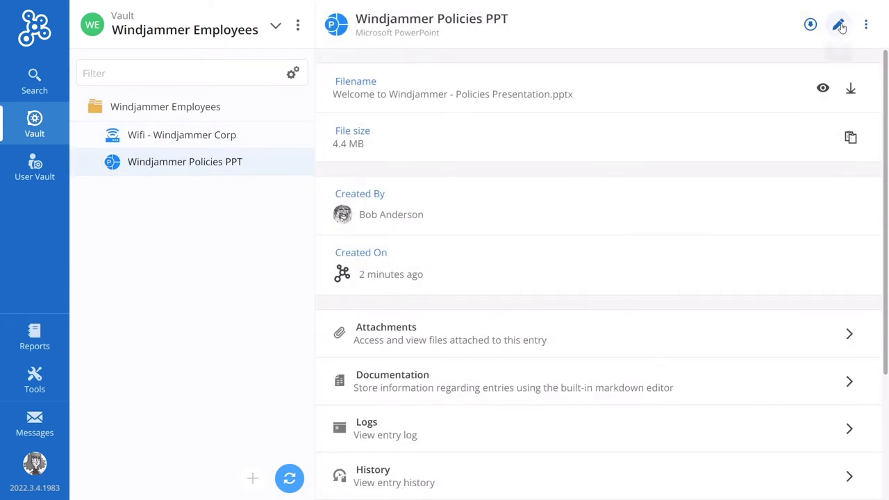
click(839, 25)
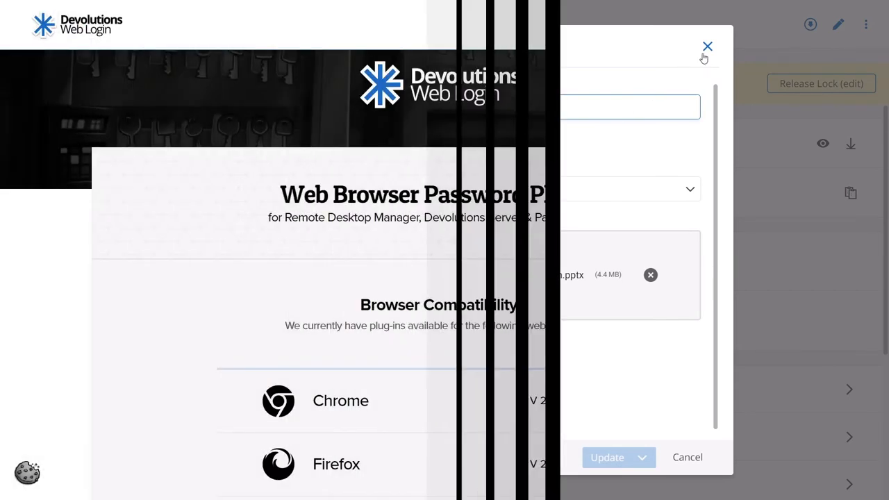
Close the edit form and scroll the Devolutions Web Login page past the browser compatibility list
click(707, 45)
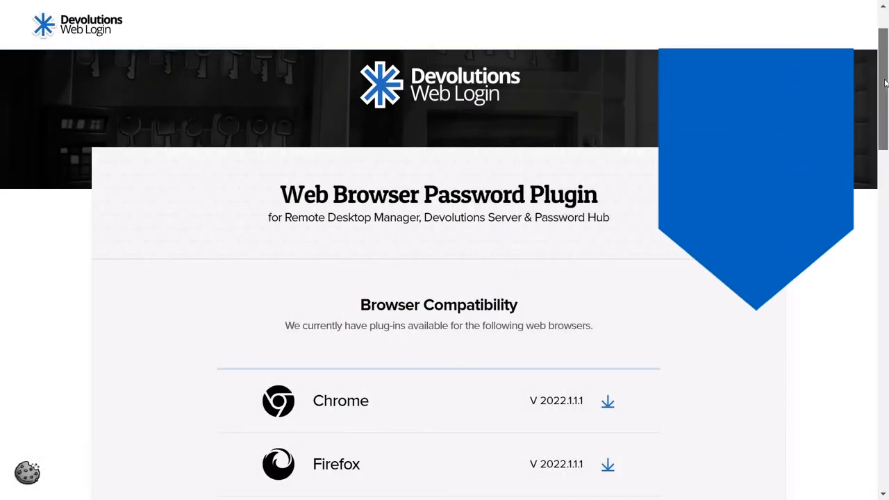
scroll(down, 3)
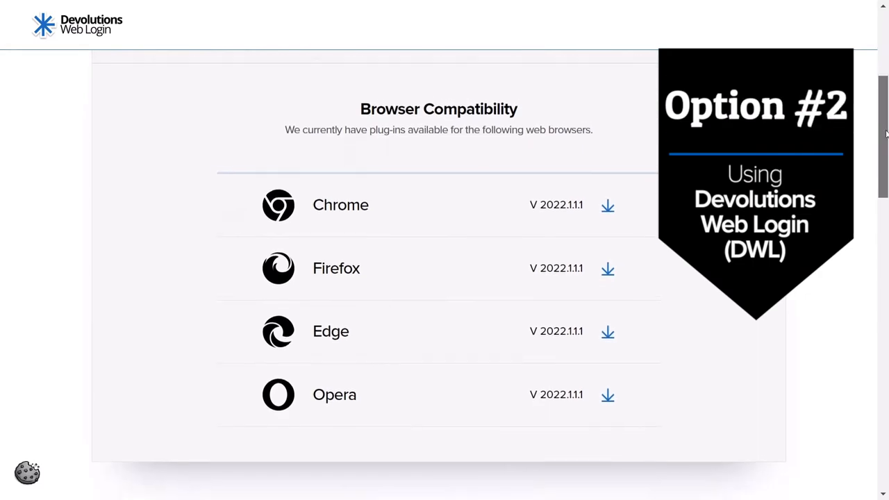
scroll(down, 3)
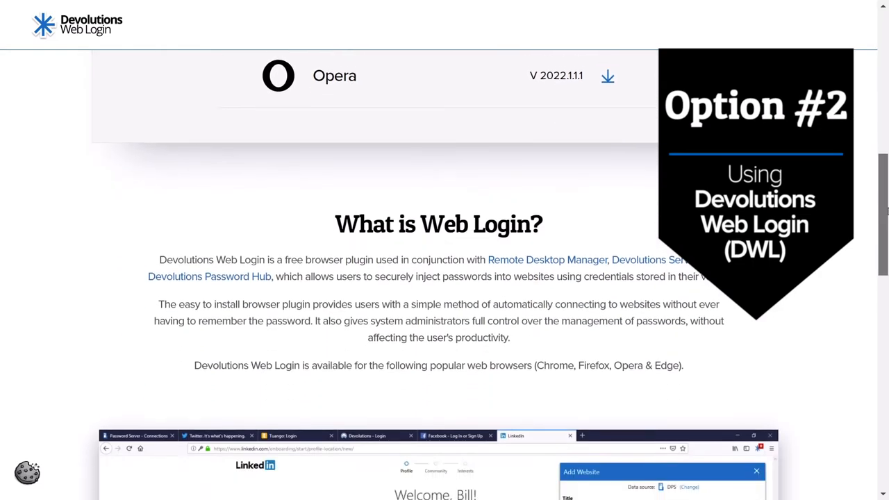
scroll(down, 3)
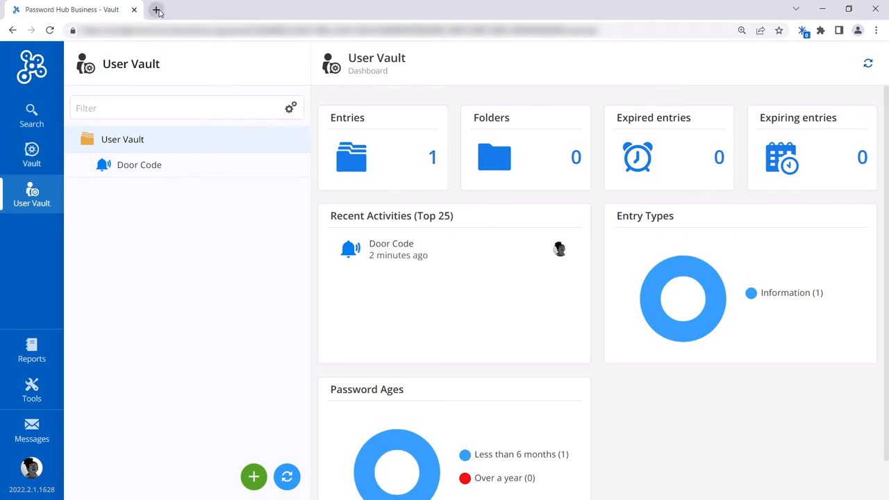
Sign in to Atlassian in a new tab and save the credentials as a Website entry in the User vault
click(158, 8)
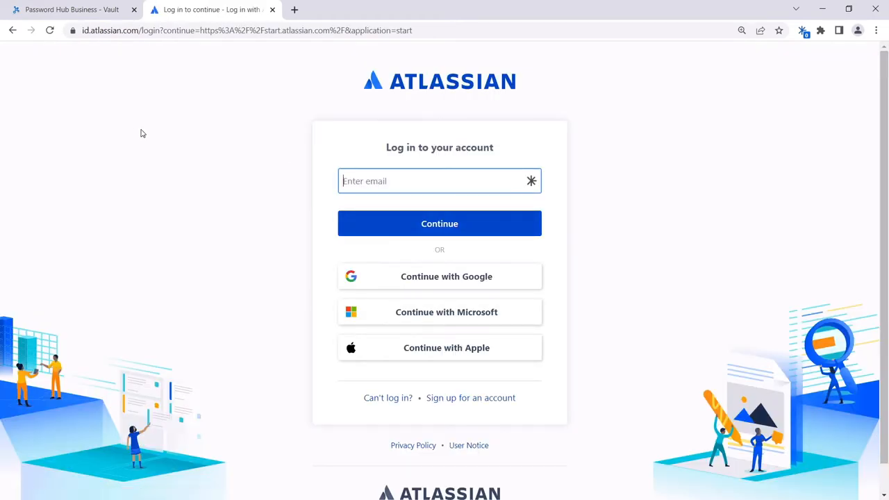
click(439, 222)
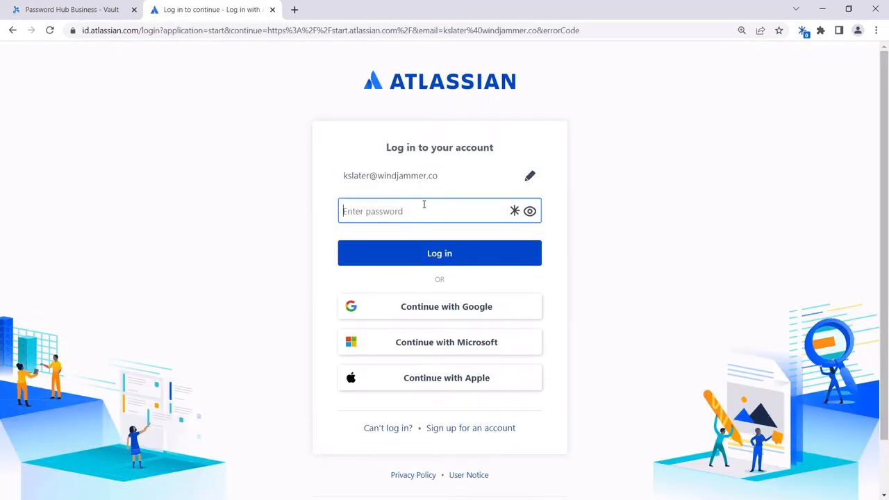
click(438, 252)
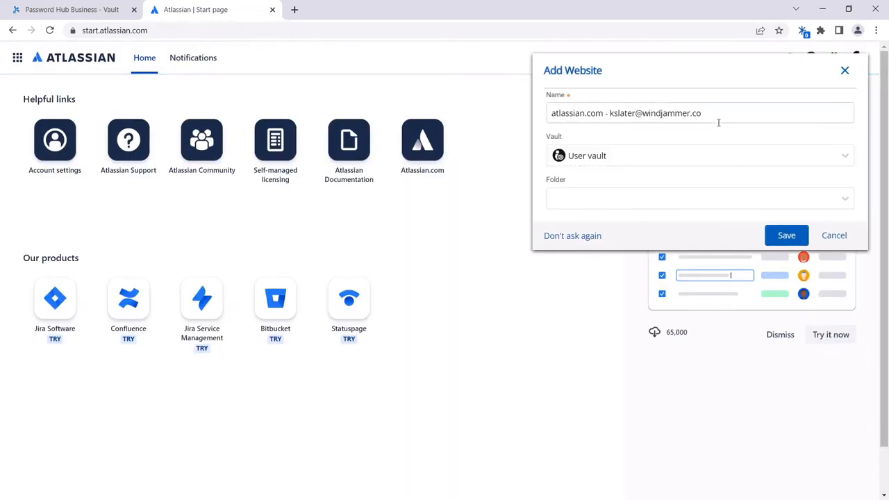
click(700, 155)
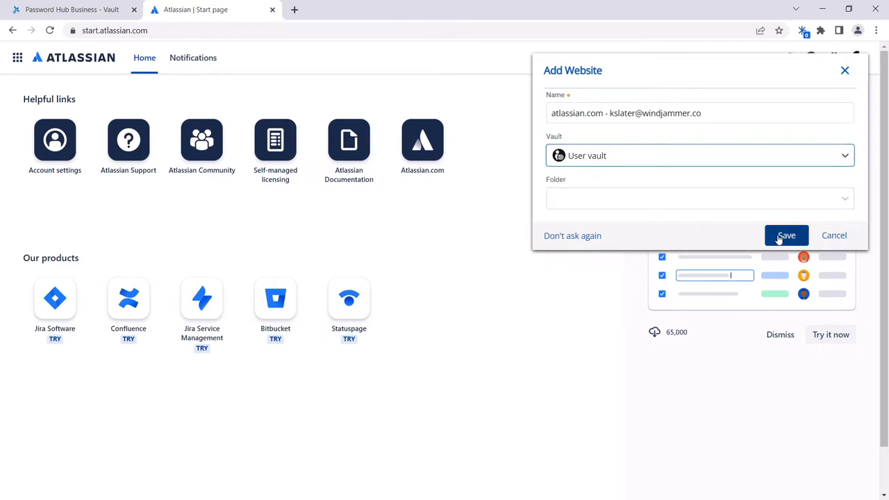
click(786, 235)
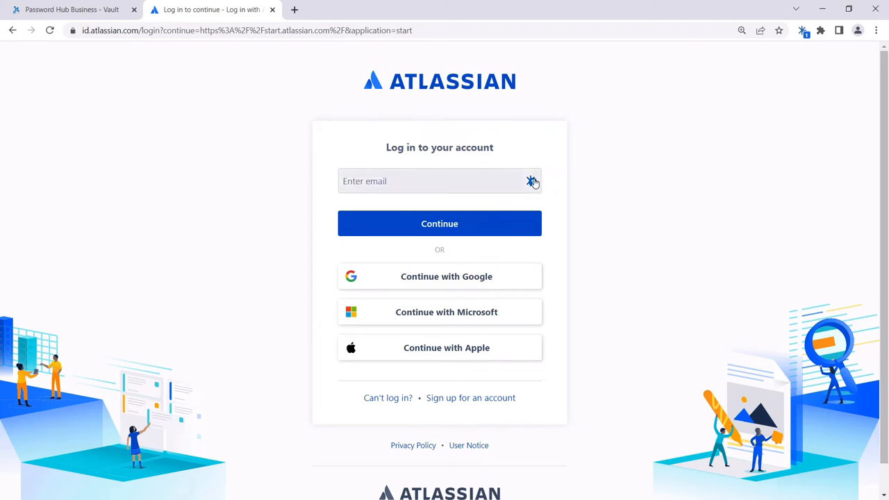
Autofill the saved atlassian.com entry's email and password via Devolutions Web Login and log in
click(532, 180)
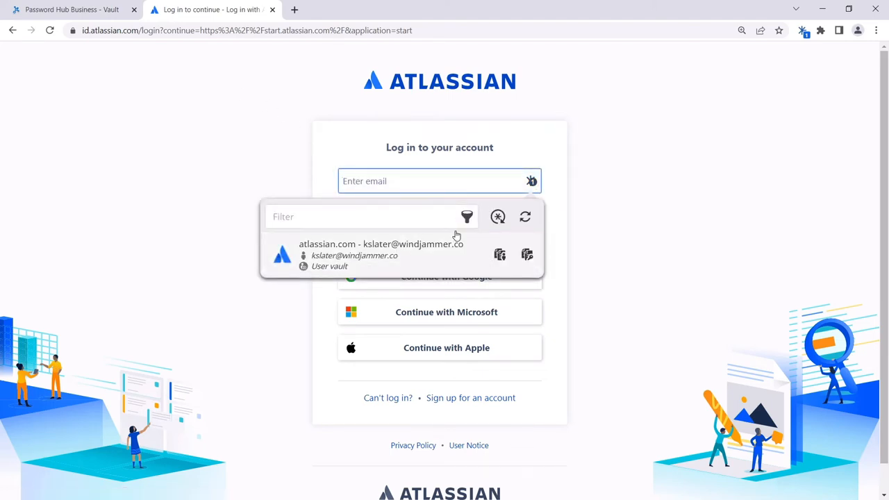
click(803, 30)
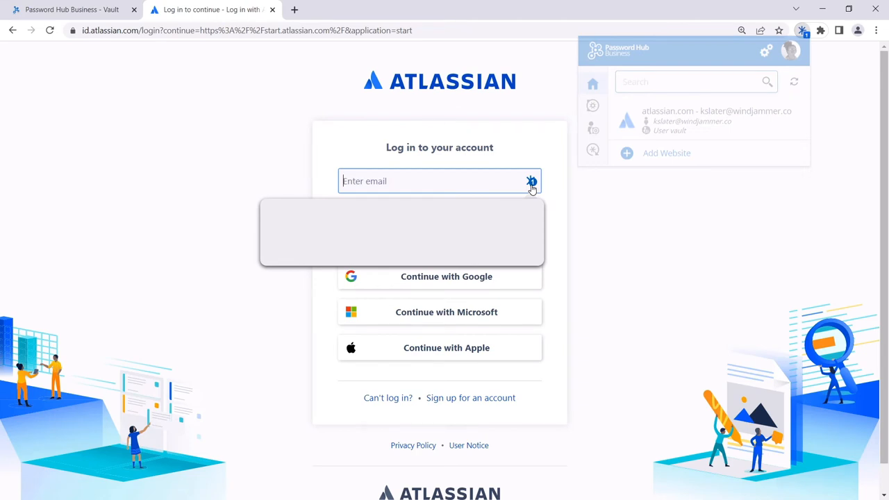
click(531, 180)
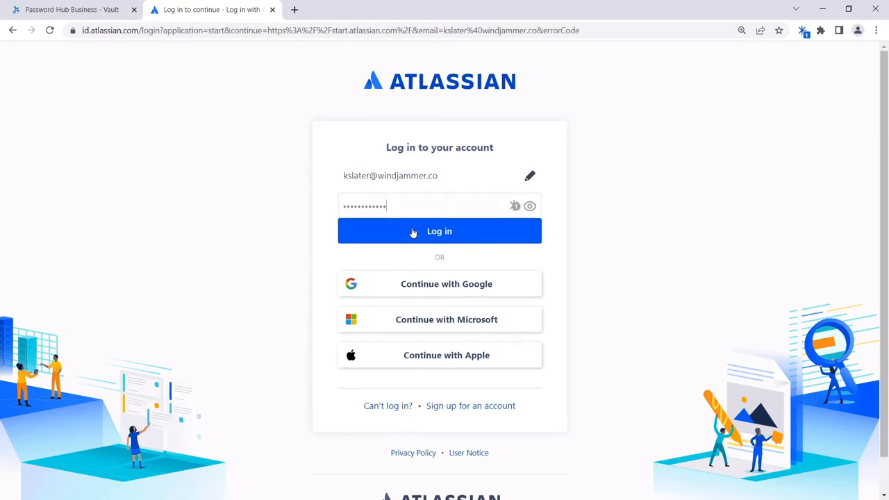
click(439, 230)
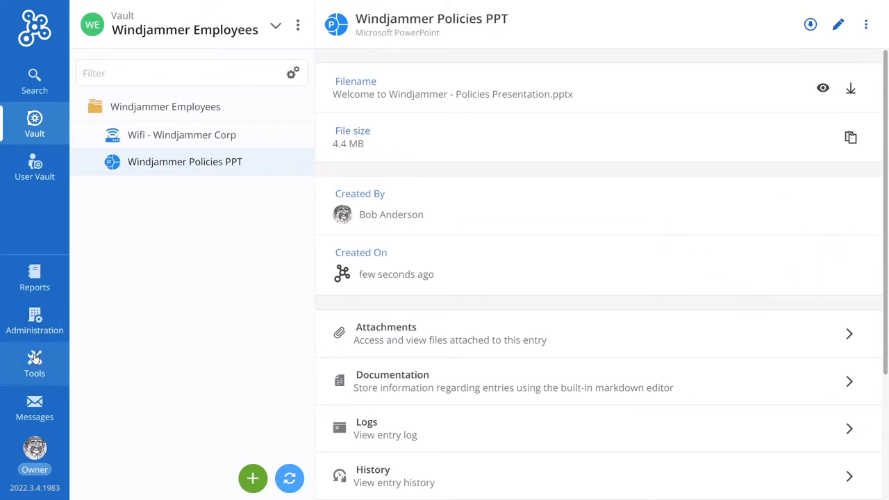
Download the Password Hub Importer from the Companion Tools section of the Tools page
click(34, 364)
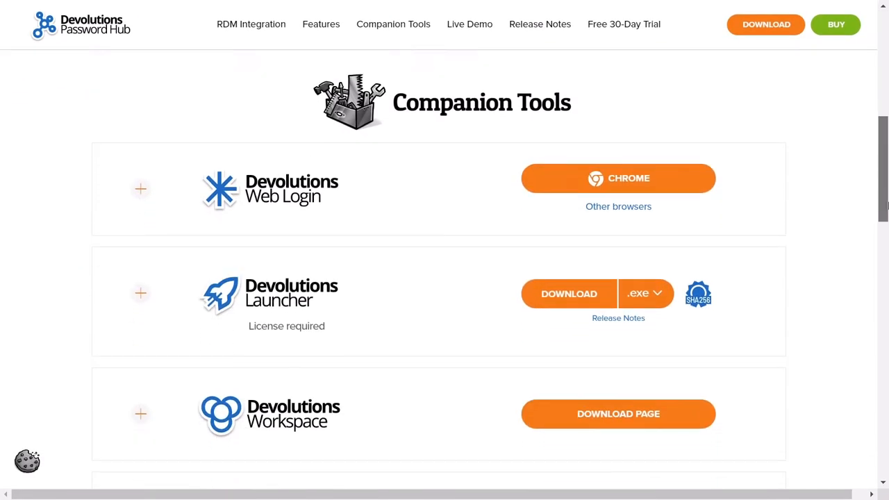
scroll(down, 3)
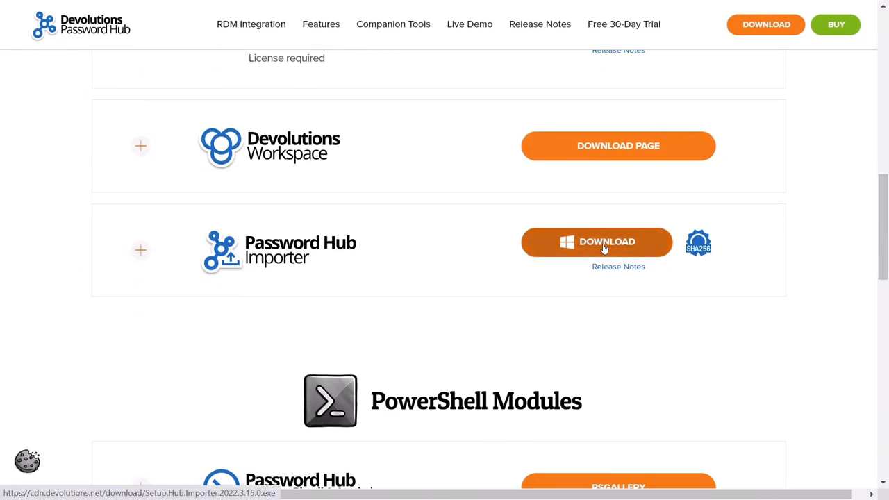
click(597, 241)
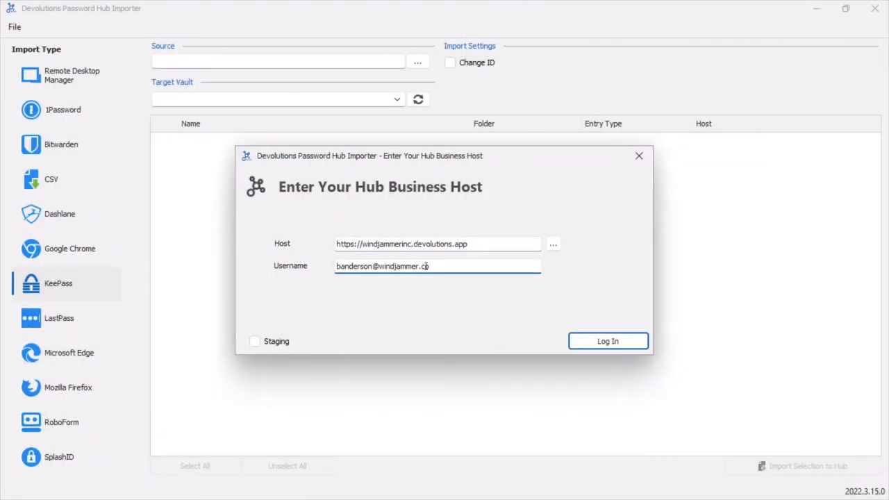
Log in to the Hub Business host, then review the KeePass database's File commands before returning
click(607, 341)
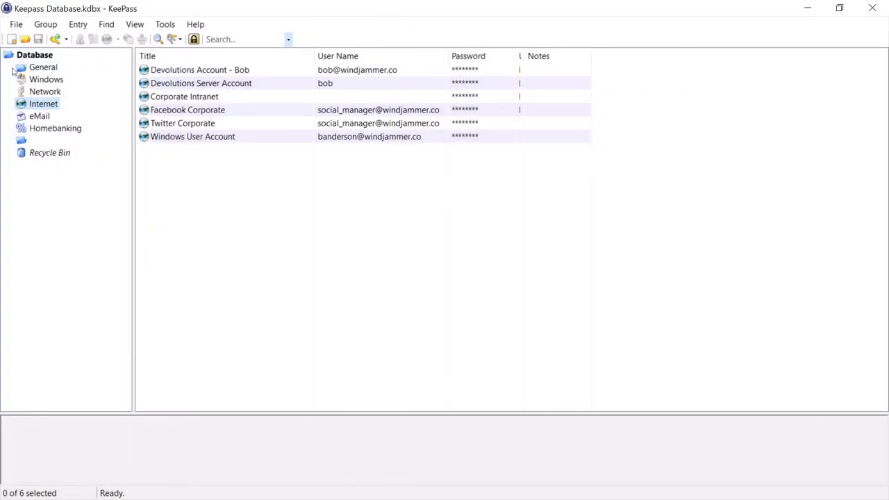
click(17, 24)
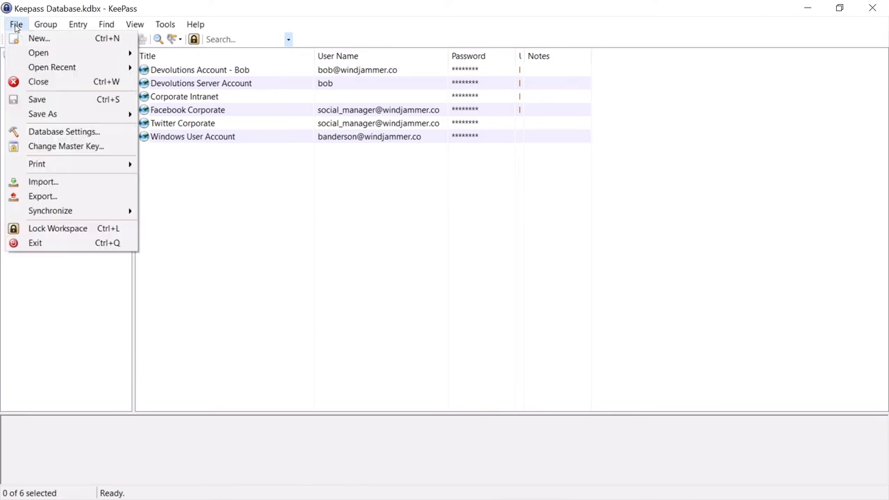
click(41, 196)
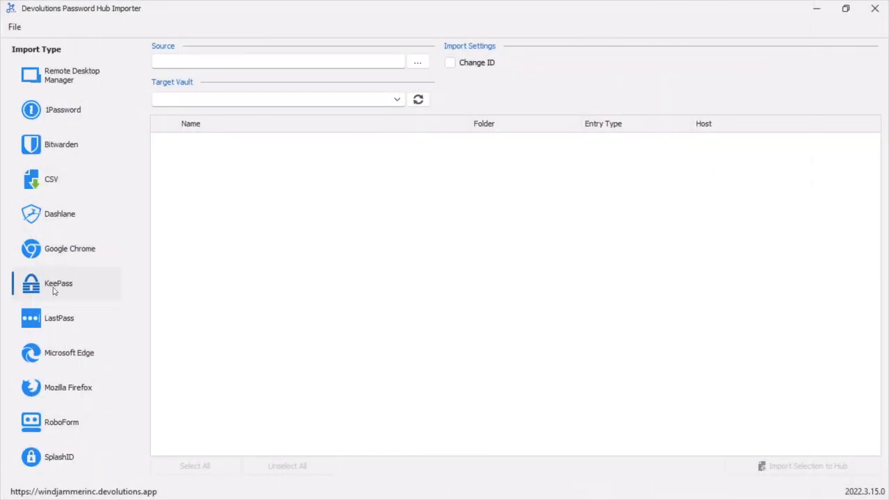
Import Keepass Database.xml into the Windjammer Marketing vault and acknowledge the completion message
click(417, 61)
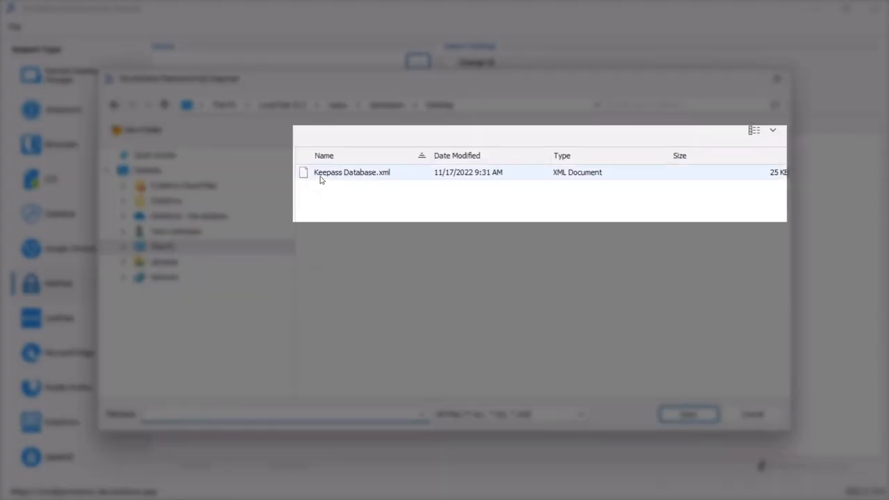
click(688, 413)
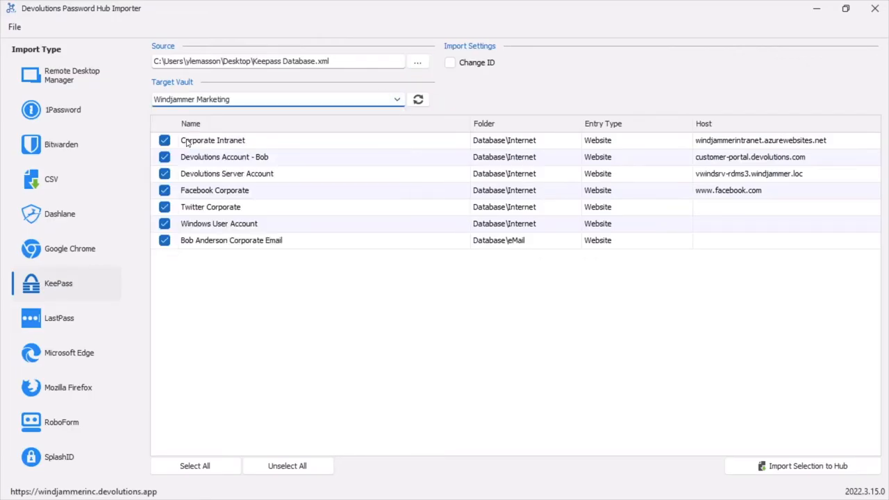
mouse_move(789, 471)
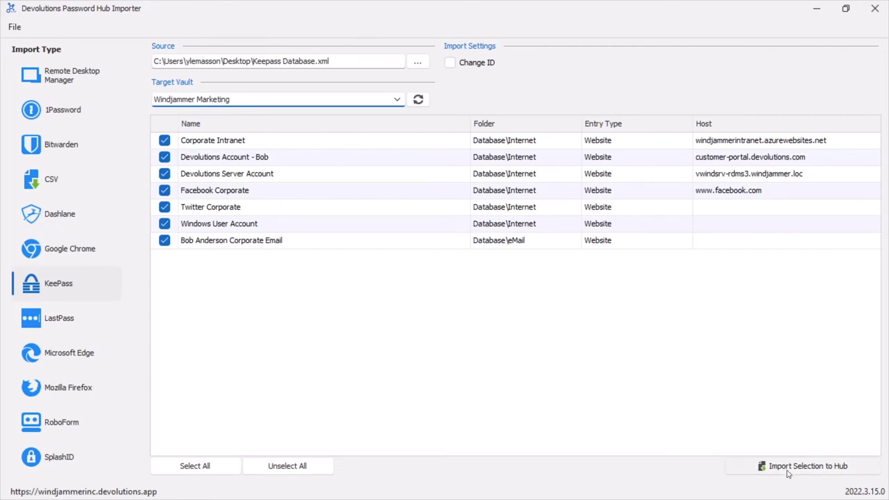
click(803, 466)
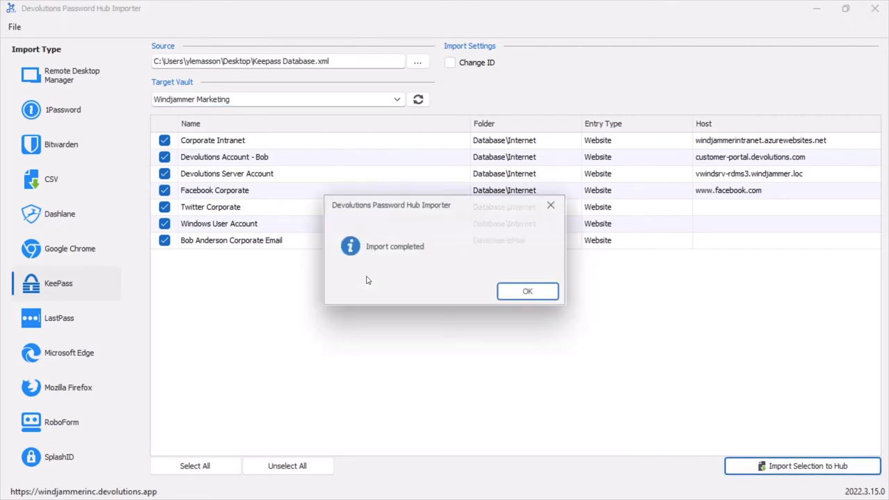
click(527, 292)
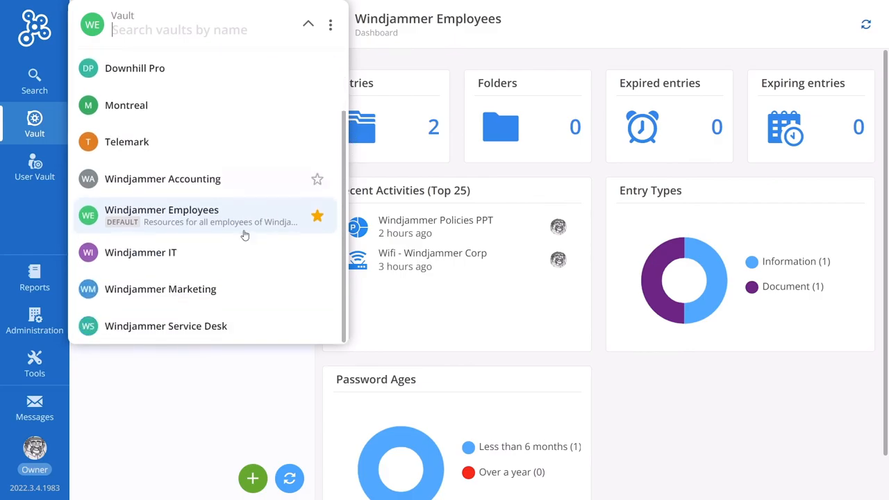
Switch to Windjammer Marketing and expand the imported Database folder and its eMail subfolder
click(160, 289)
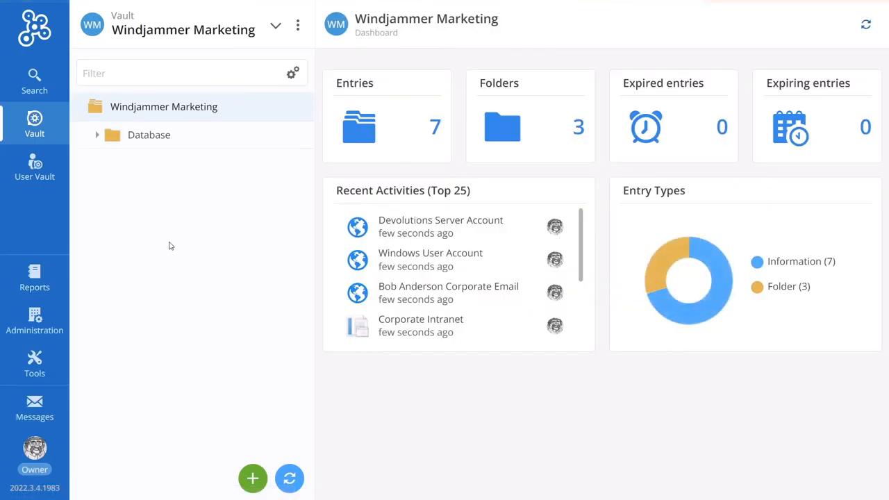
click(97, 135)
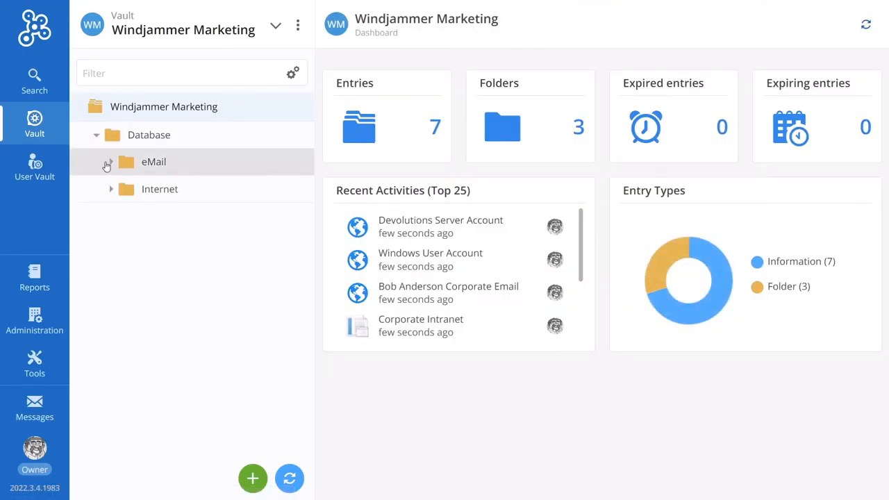
click(109, 161)
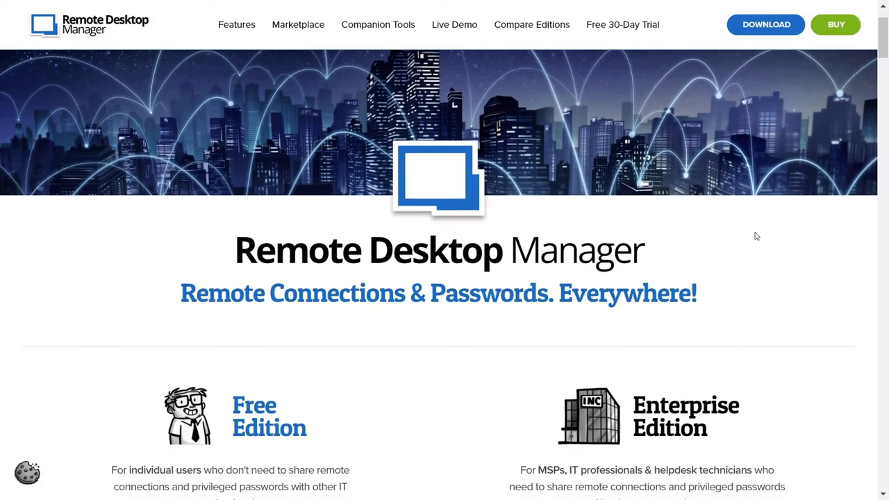
Choose Devolutions Password Hub Business under Team in the Add New Data Source dialog
scroll(down, 3)
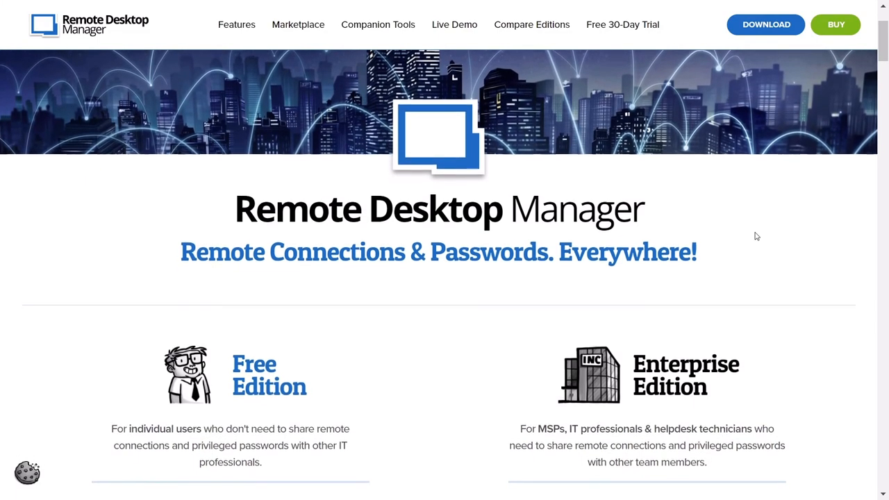
scroll(down, 3)
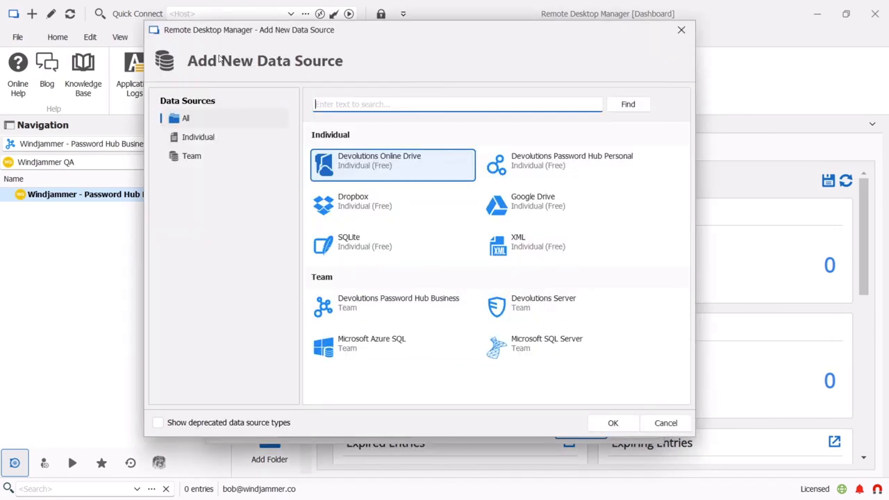
click(392, 307)
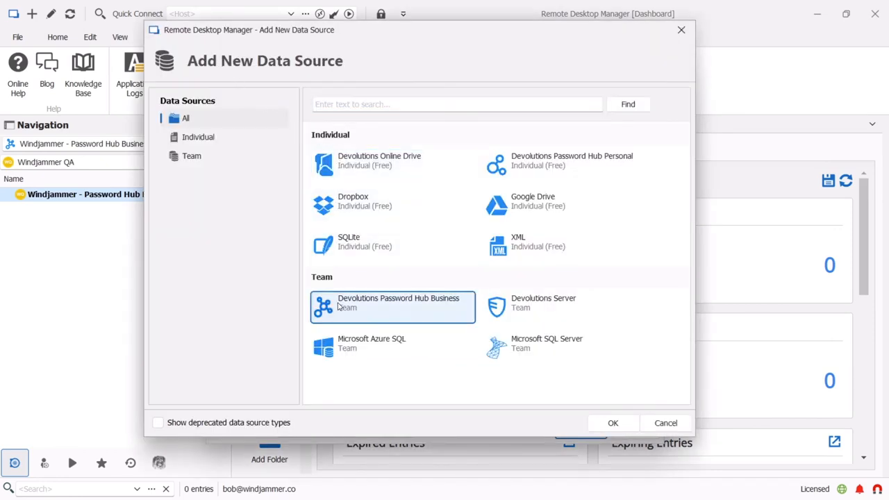
mouse_move(595, 412)
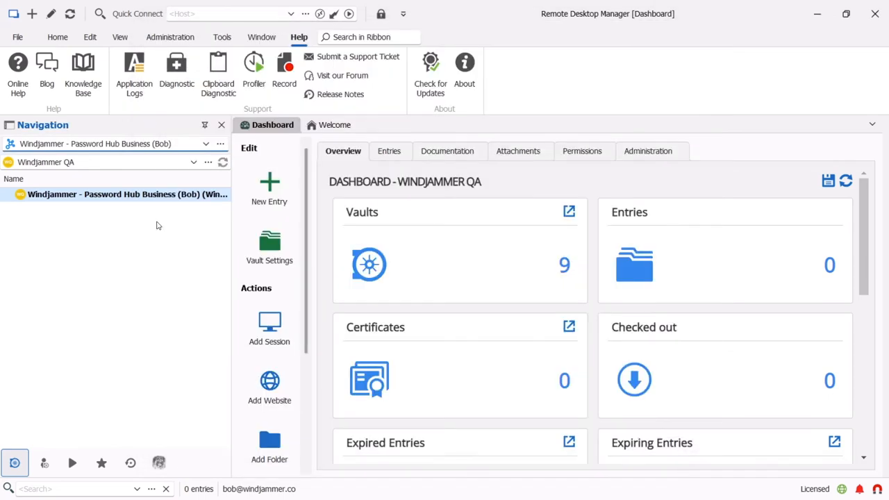
Import the .rdm file's entries into the root of the Windjammer QA vault
click(193, 161)
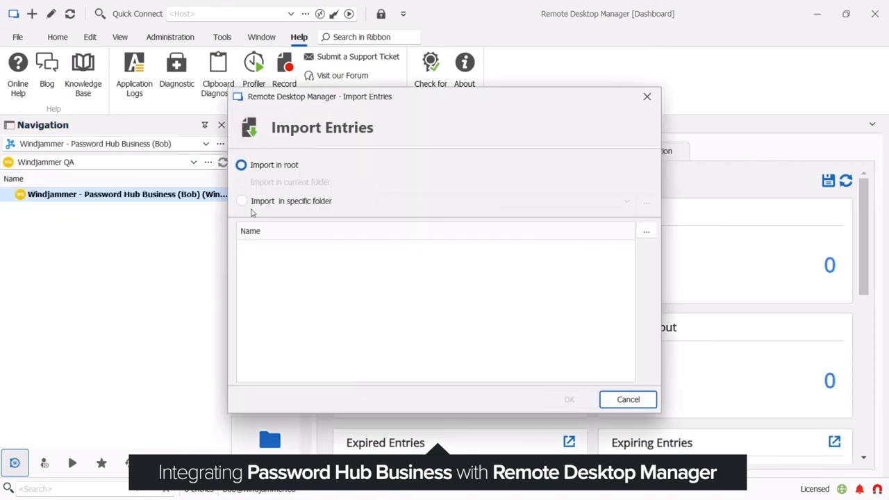
click(628, 400)
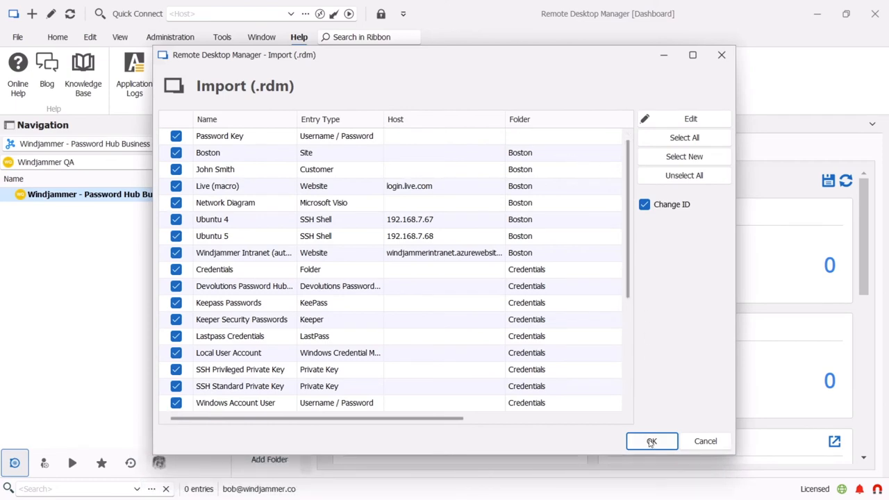
click(650, 442)
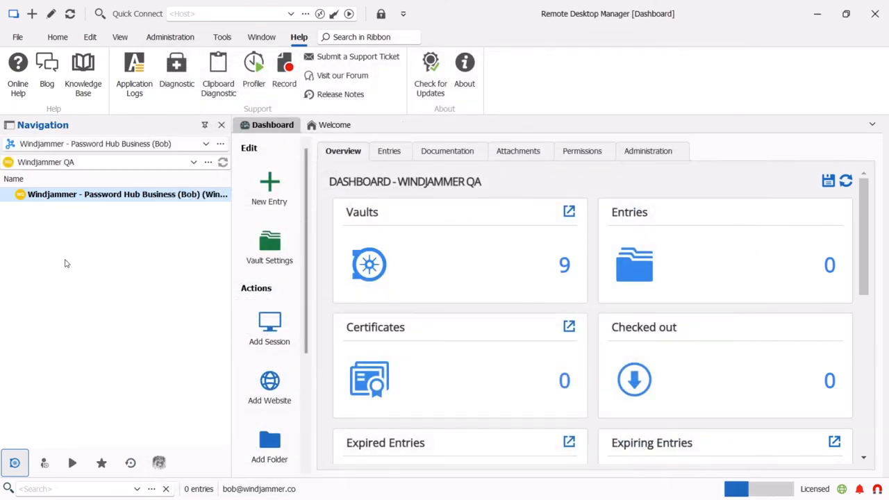
Expand the vault tree to show the imported Boston and Montreal folders
click(7, 194)
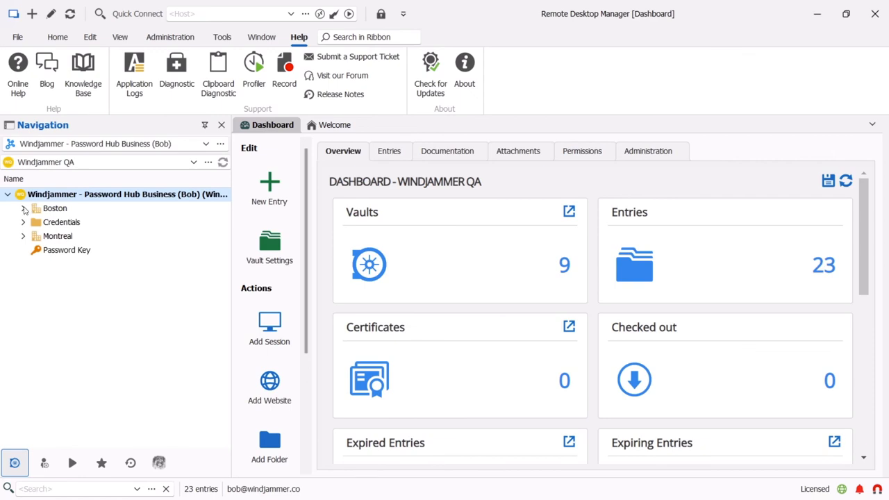
click(25, 208)
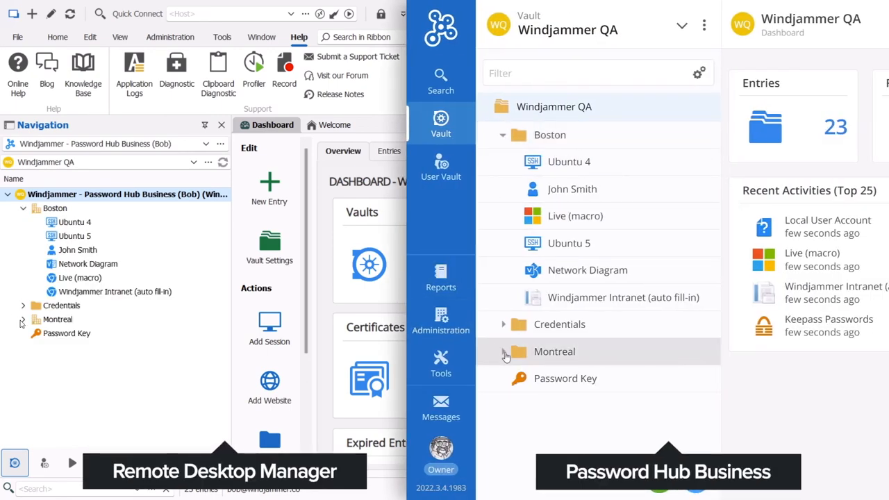
click(504, 351)
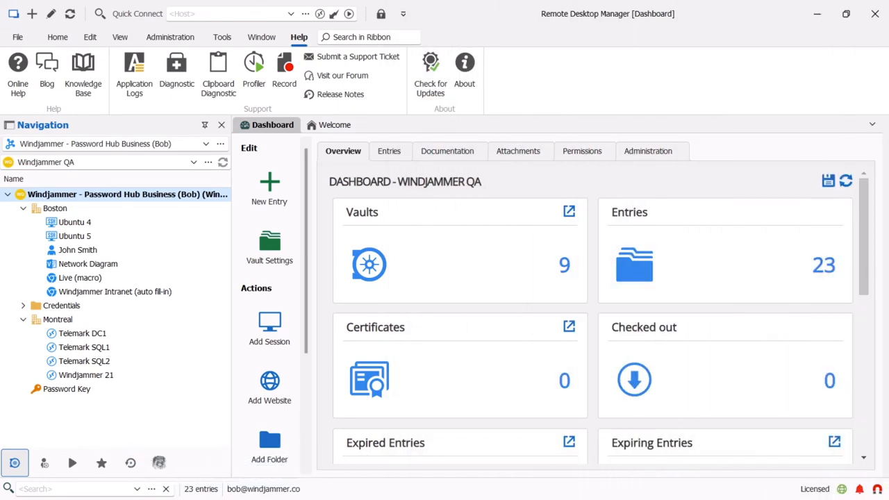
Browse the Add New Entry catalogue through the Information, Document, Synchronizer and VPN categories
click(270, 184)
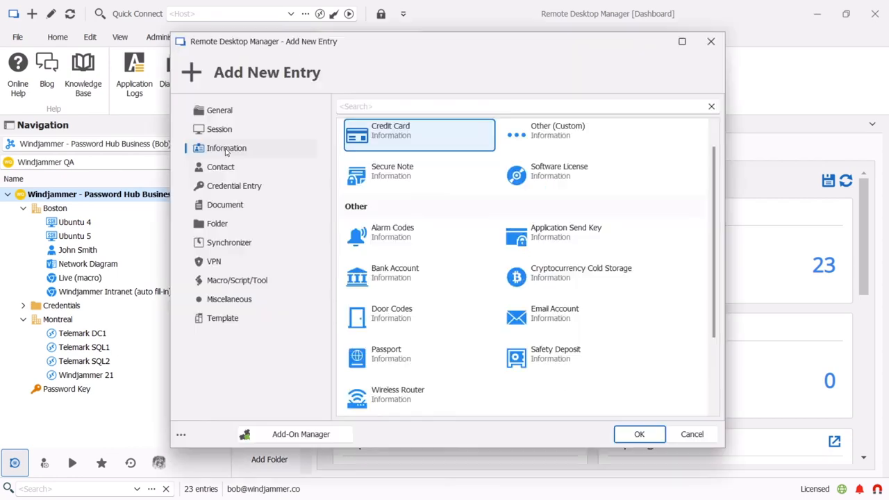
click(225, 205)
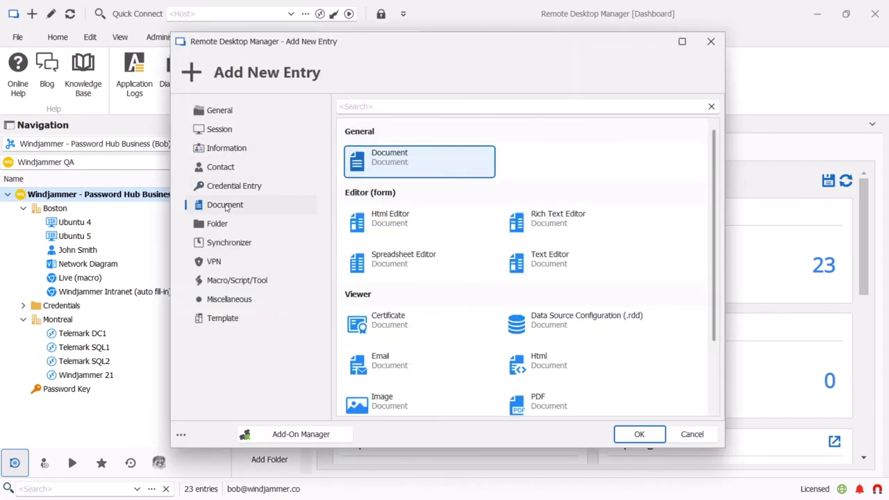
click(229, 241)
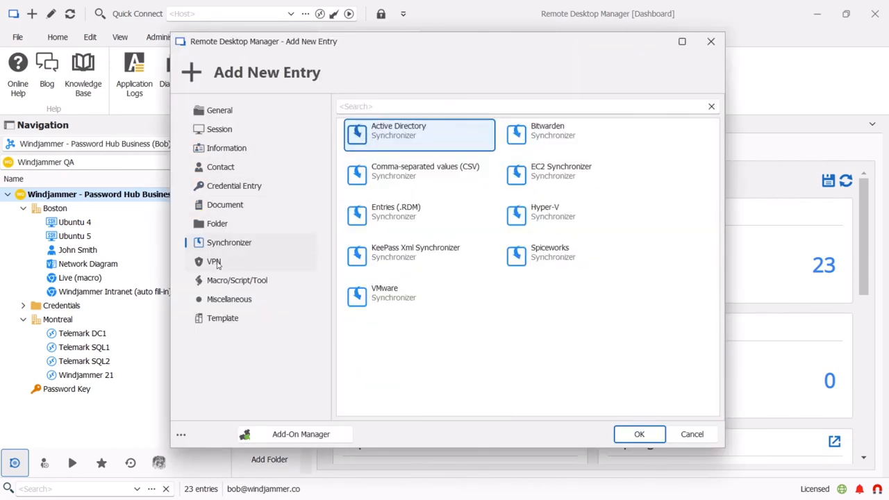
click(229, 299)
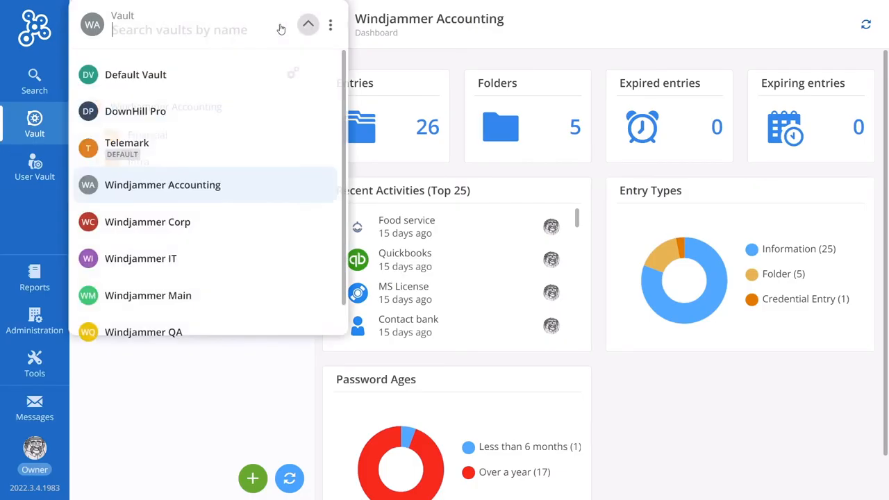
Visit the Windjammer Corp and IT vaults, User Vault, Reports, Administration and finally Tools
click(148, 223)
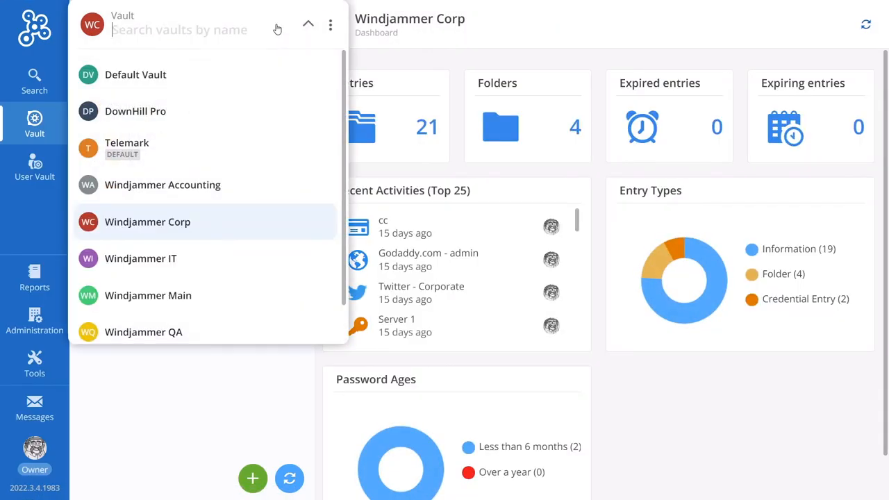
click(140, 258)
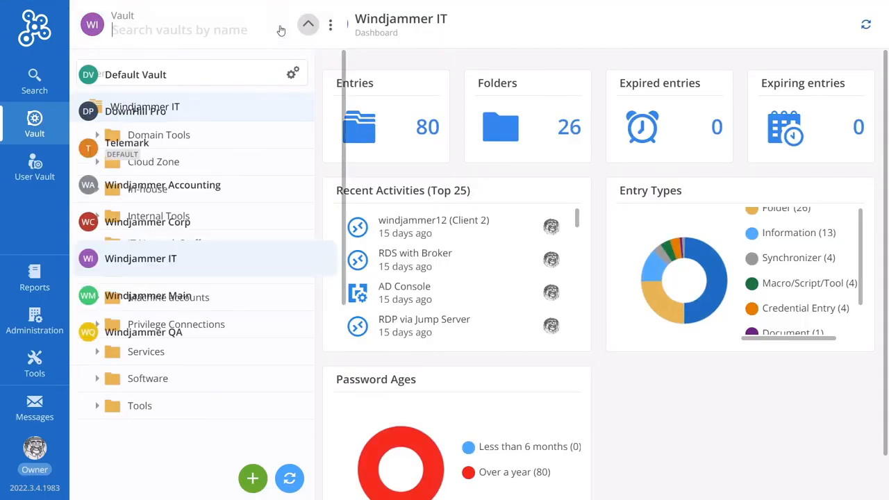
click(34, 167)
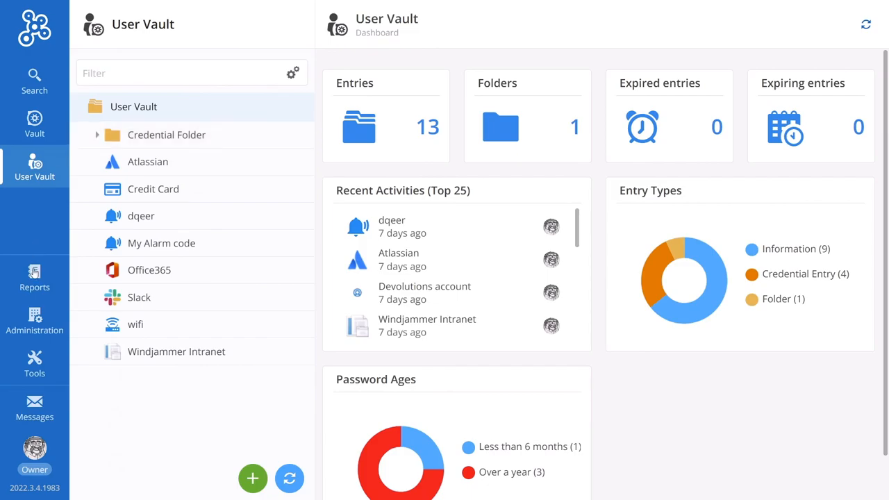
click(34, 278)
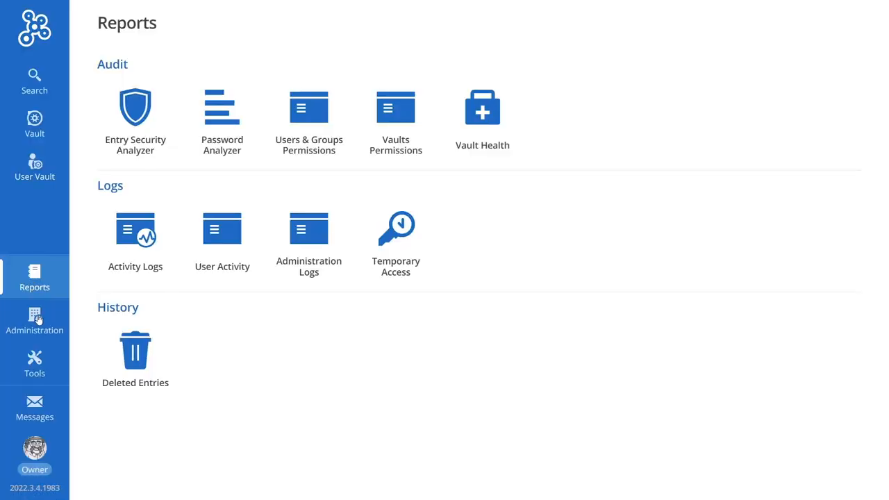
click(33, 320)
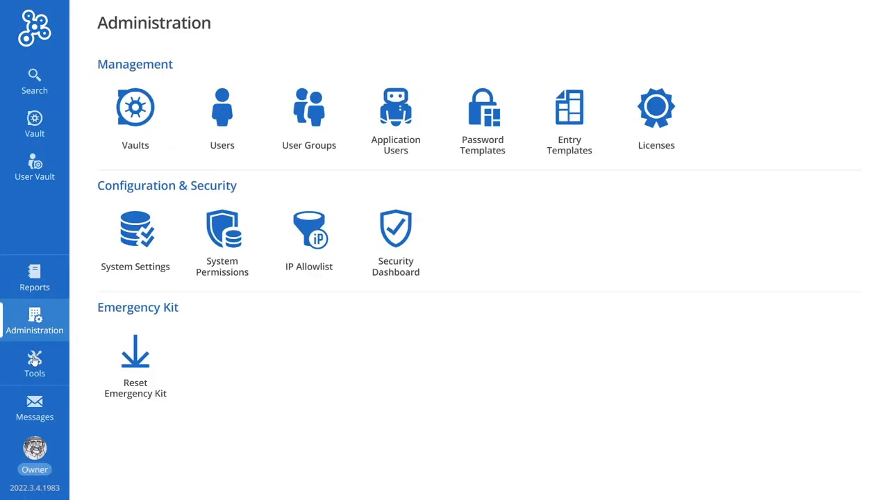
click(33, 364)
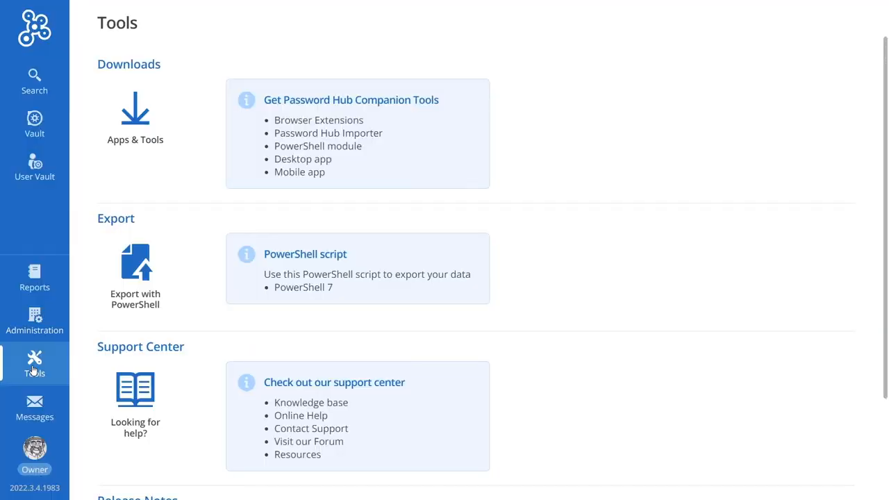